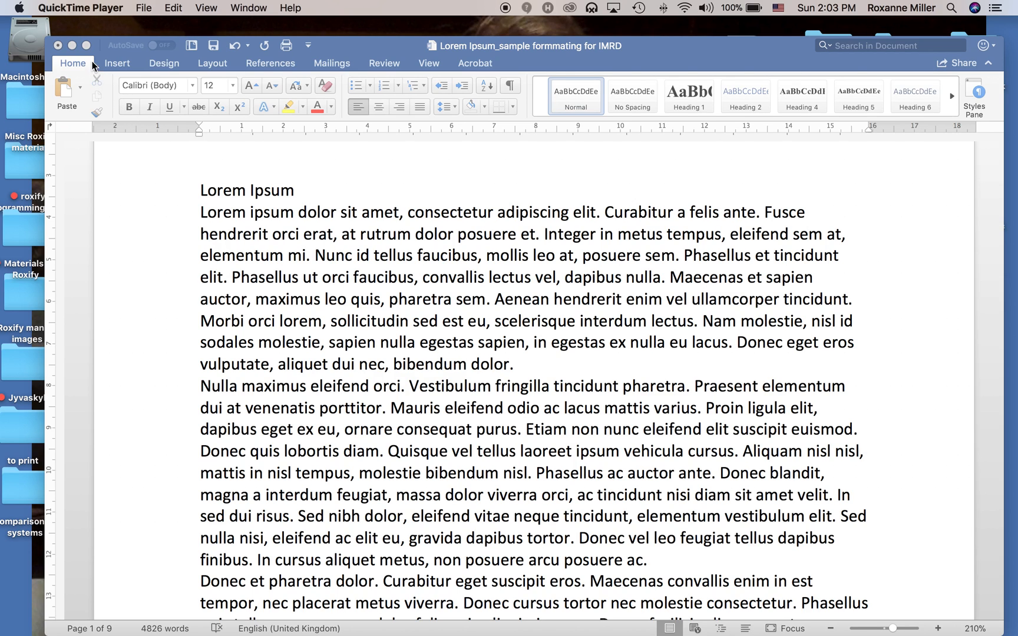
{"action": "mouse_move", "coordinate": [59, 72]}
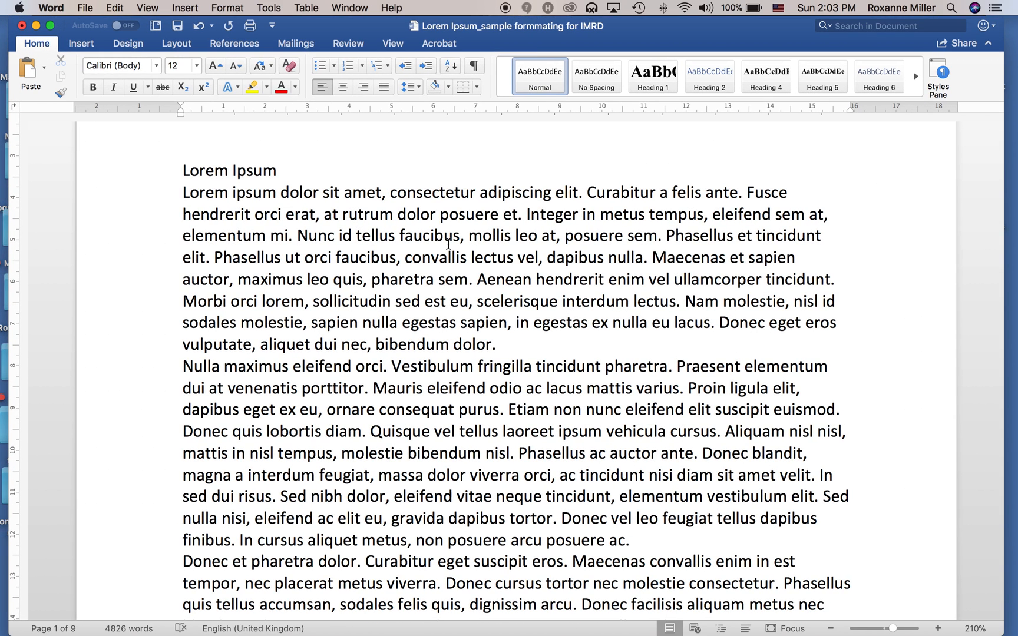
Try font size 11 on all the text, then revert to the original size and deselect
{"action": "left_click", "coordinate": [185, 192]}
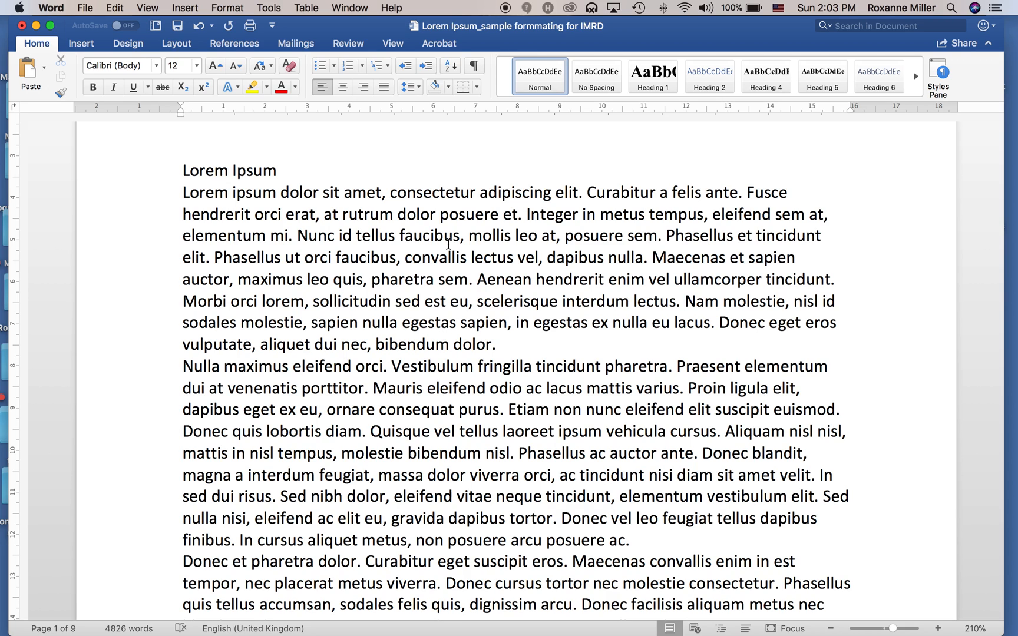
{"action": "left_click", "coordinate": [184, 193]}
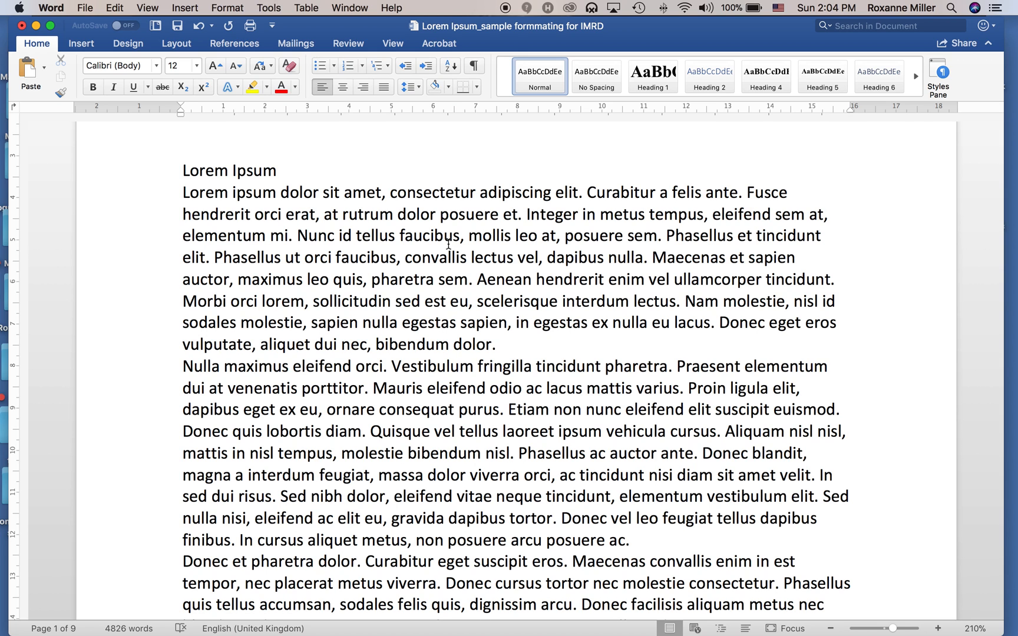
{"action": "scroll", "scroll_direction": "down", "scroll_amount": 3}
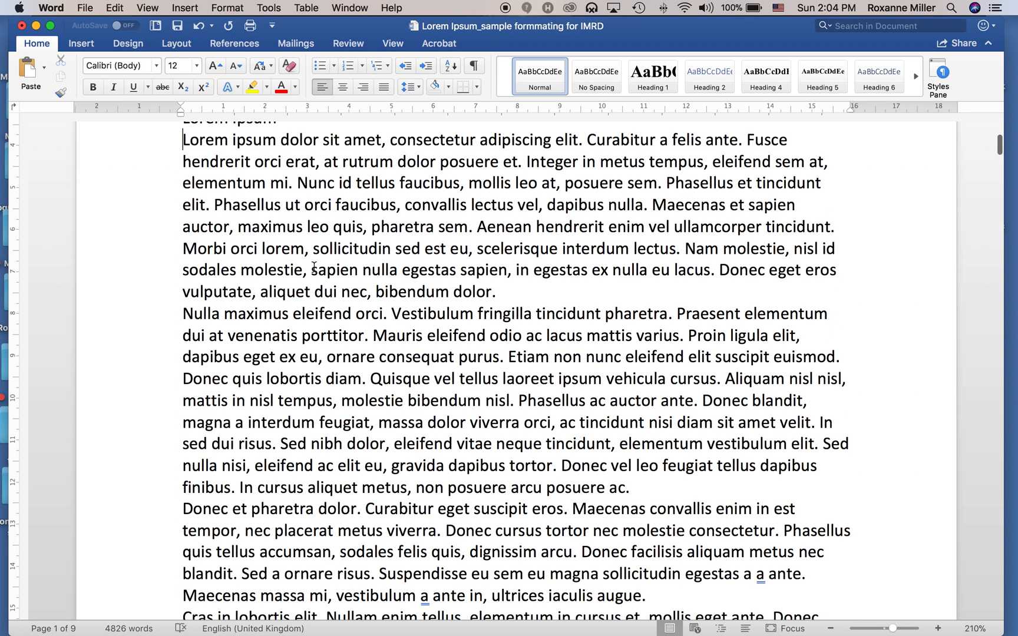
{"action": "scroll", "scroll_direction": "up", "scroll_amount": 3}
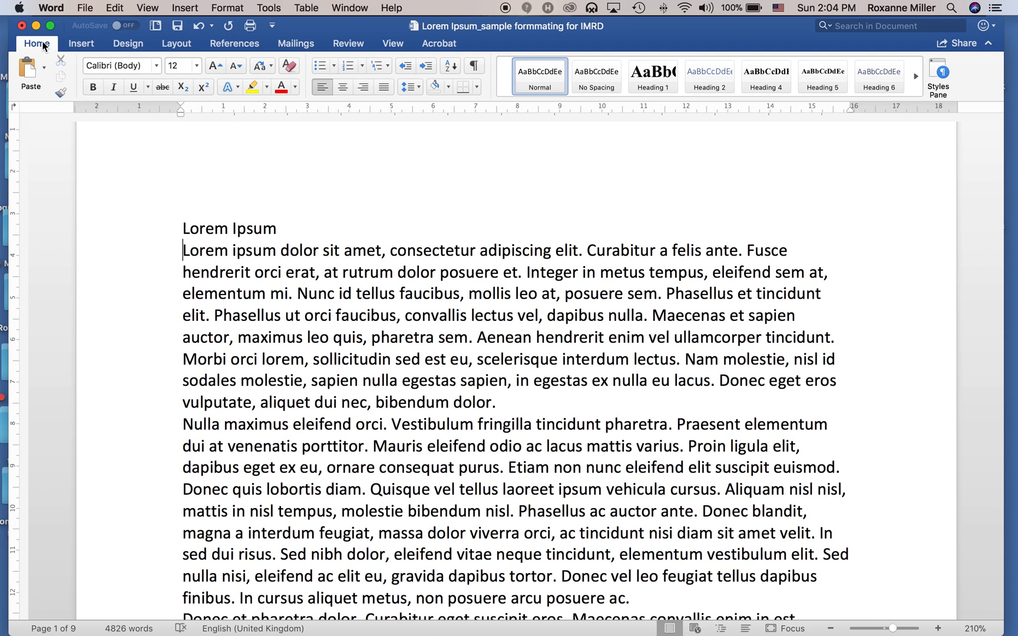
{"action": "left_click", "coordinate": [121, 65]}
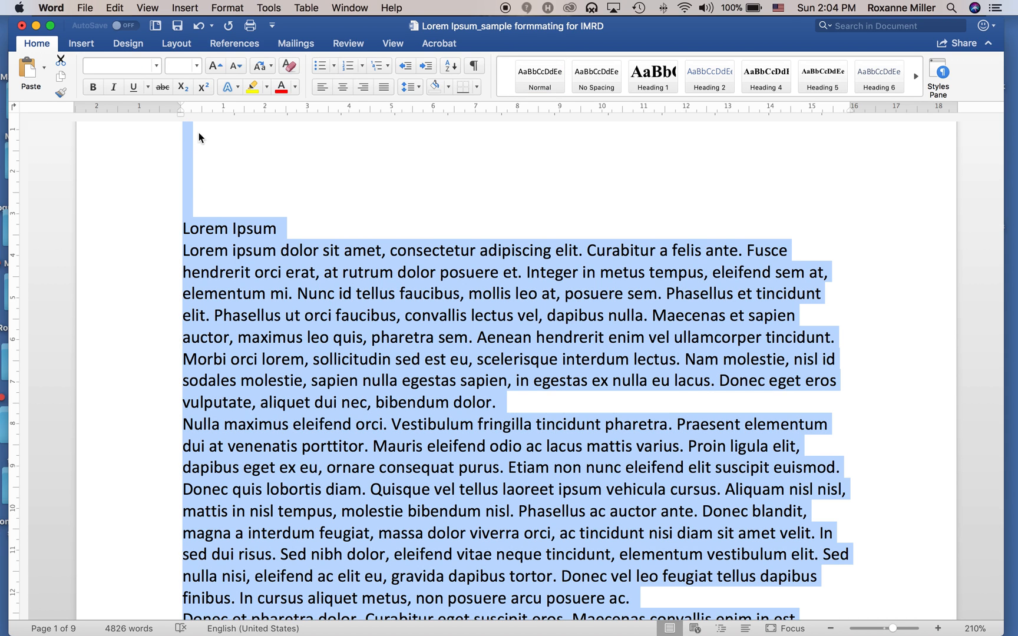
{"action": "left_click", "coordinate": [192, 65]}
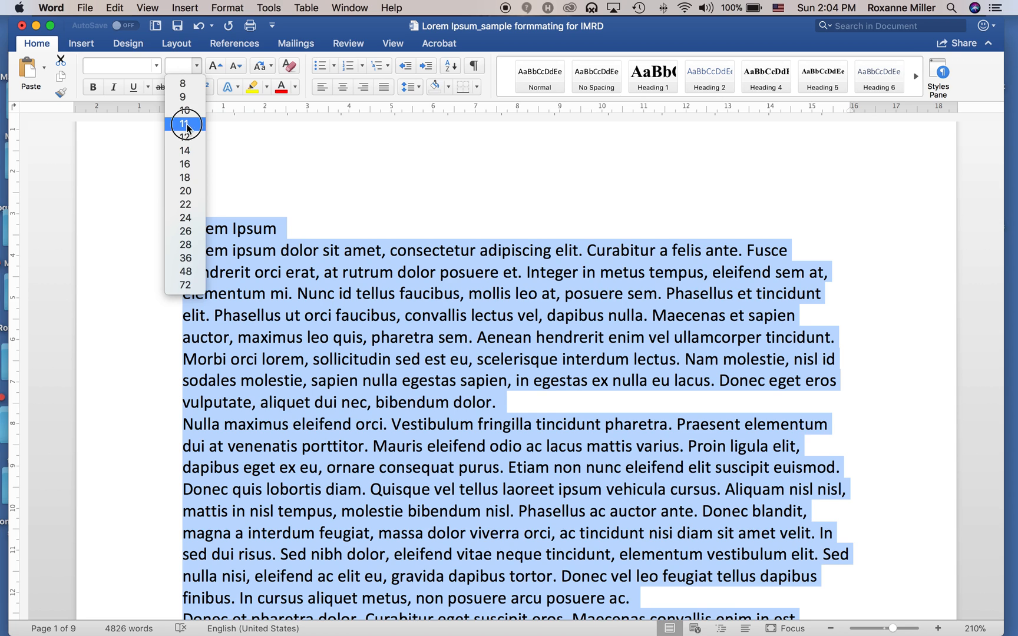
{"action": "left_click", "coordinate": [184, 124]}
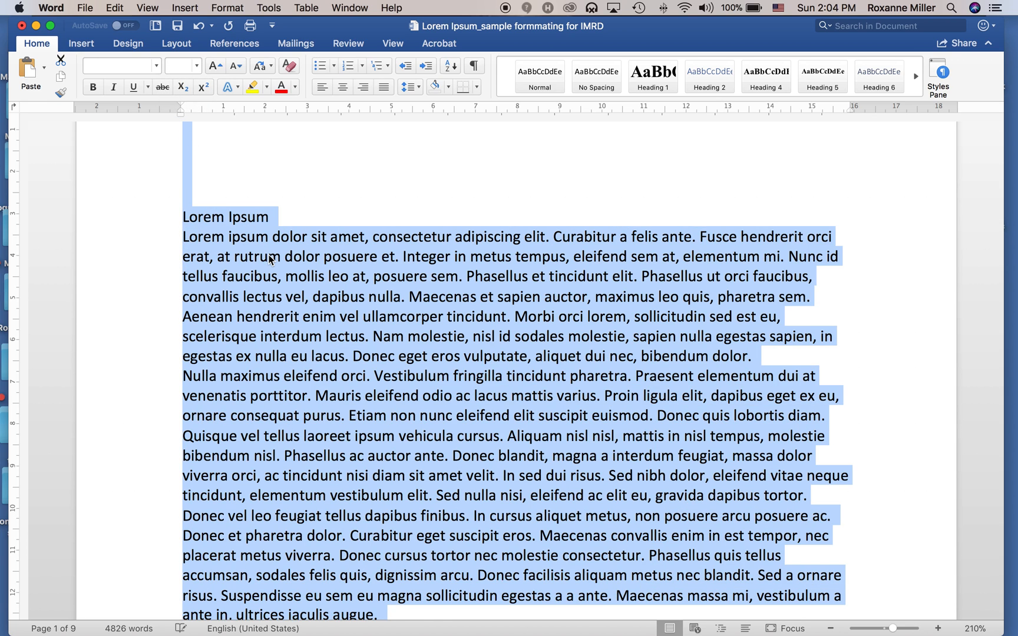
{"action": "left_click", "coordinate": [198, 65]}
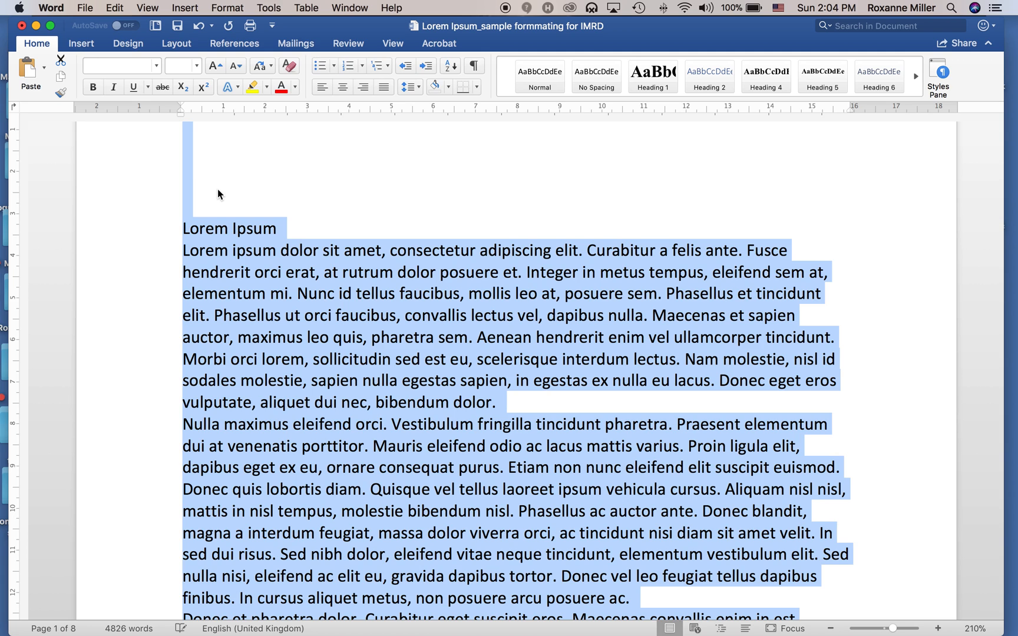
{"action": "left_click", "coordinate": [184, 184]}
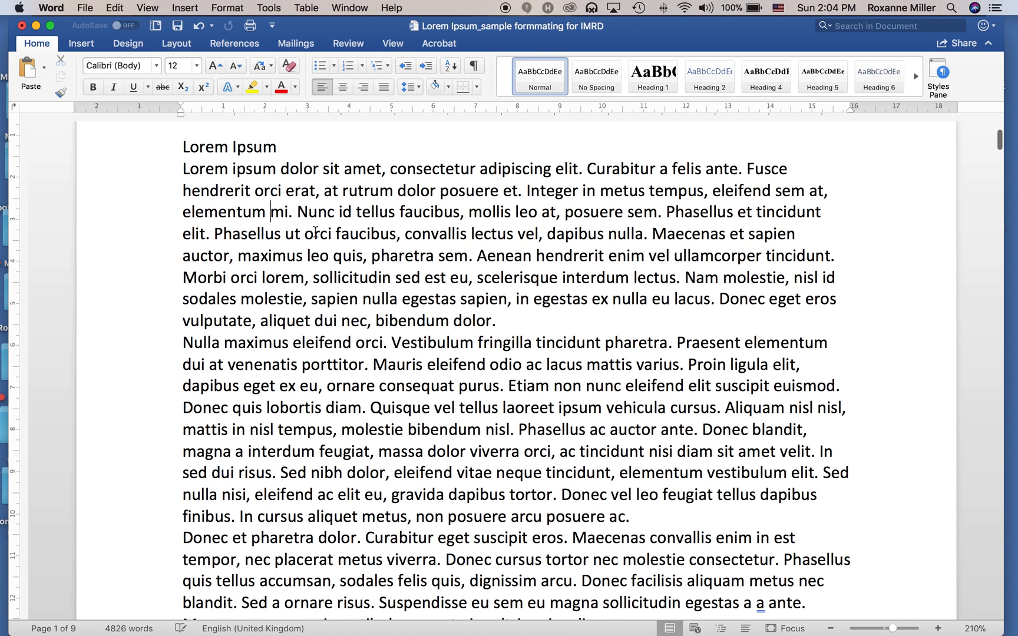
{"action": "scroll", "scroll_direction": "up", "scroll_amount": 3}
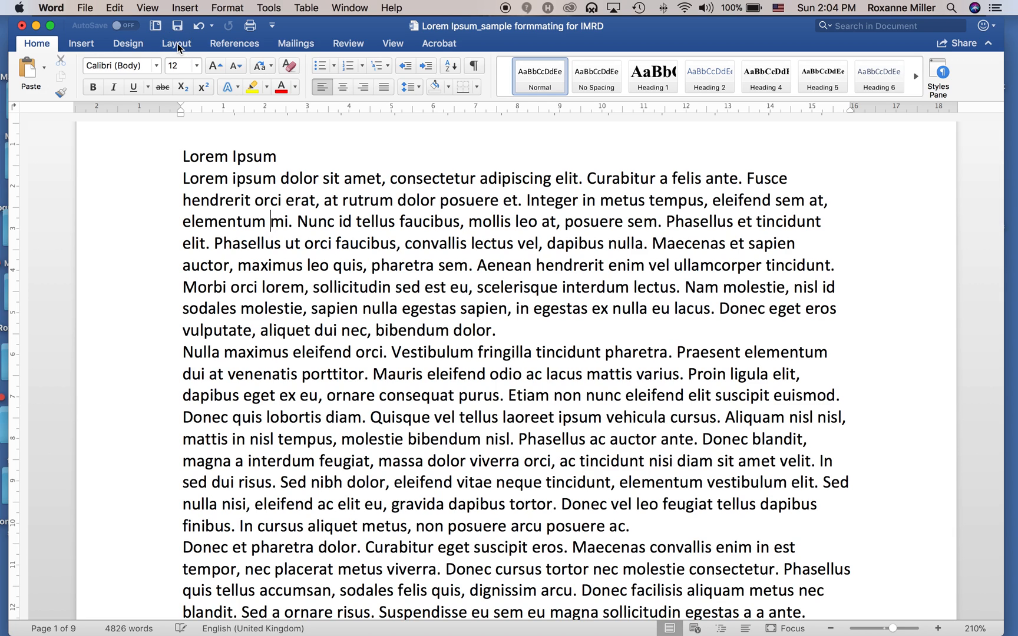
Review the margin presets under Layout and keep Normal, 2.54 cm on every side
{"action": "left_click", "coordinate": [176, 43]}
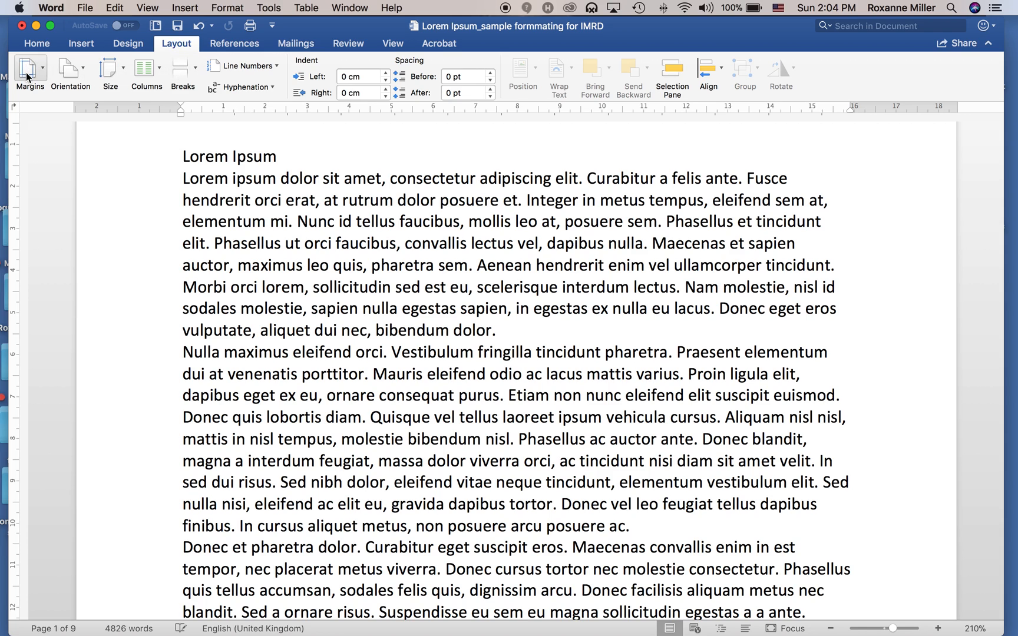
{"action": "left_click", "coordinate": [29, 72]}
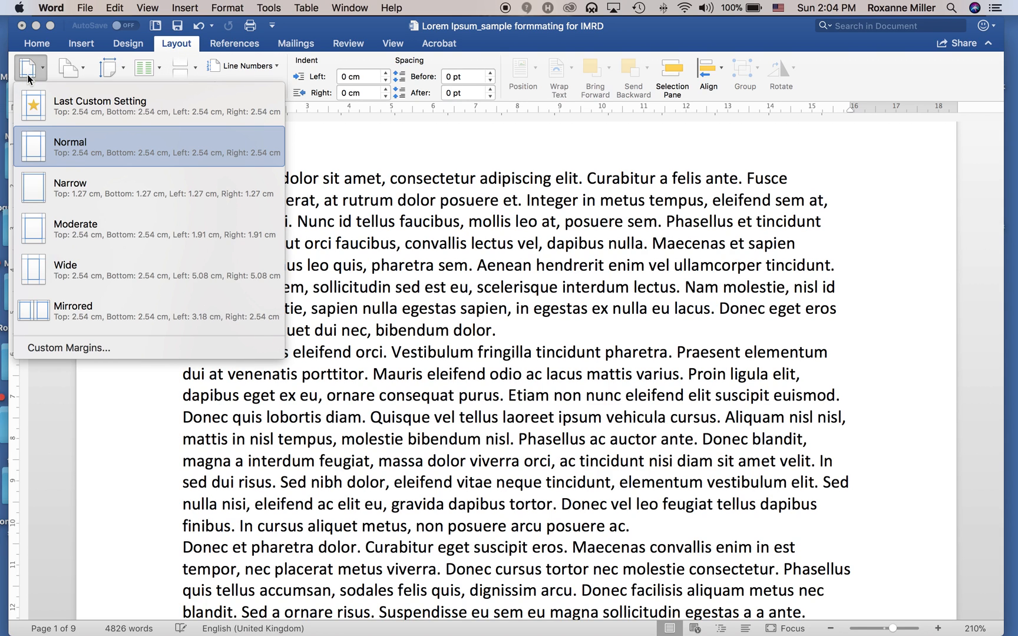
{"action": "mouse_move", "coordinate": [98, 150]}
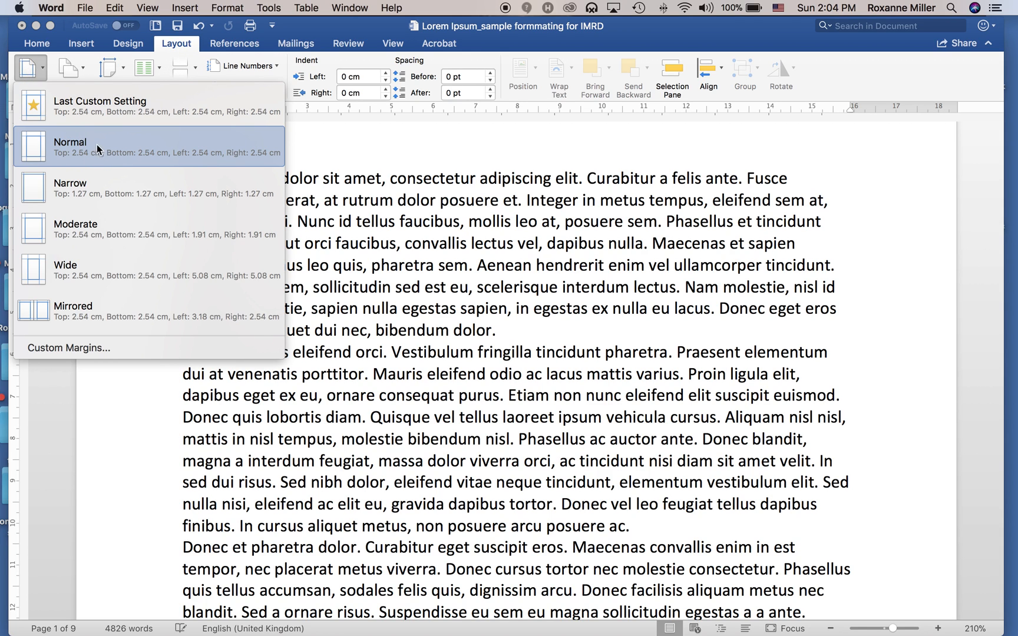
{"action": "mouse_move", "coordinate": [87, 163]}
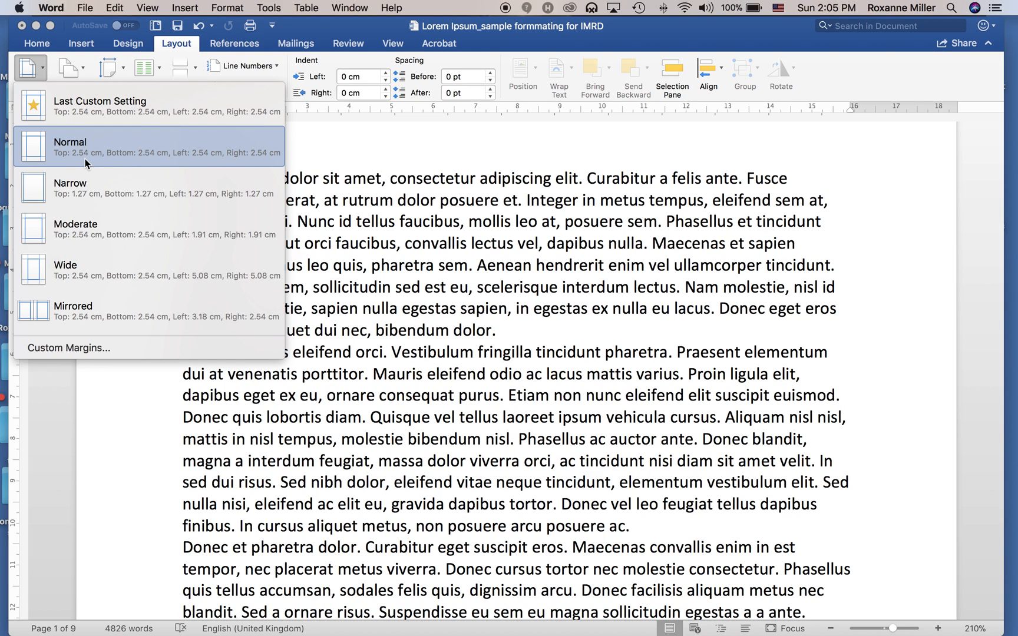
{"action": "mouse_move", "coordinate": [331, 152]}
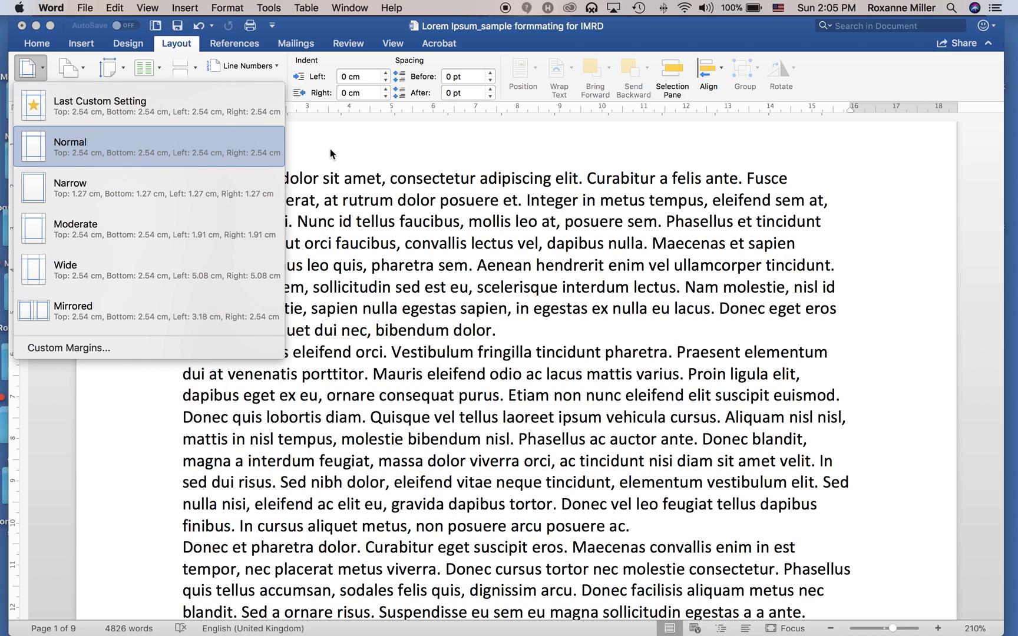
{"action": "left_click", "coordinate": [69, 143]}
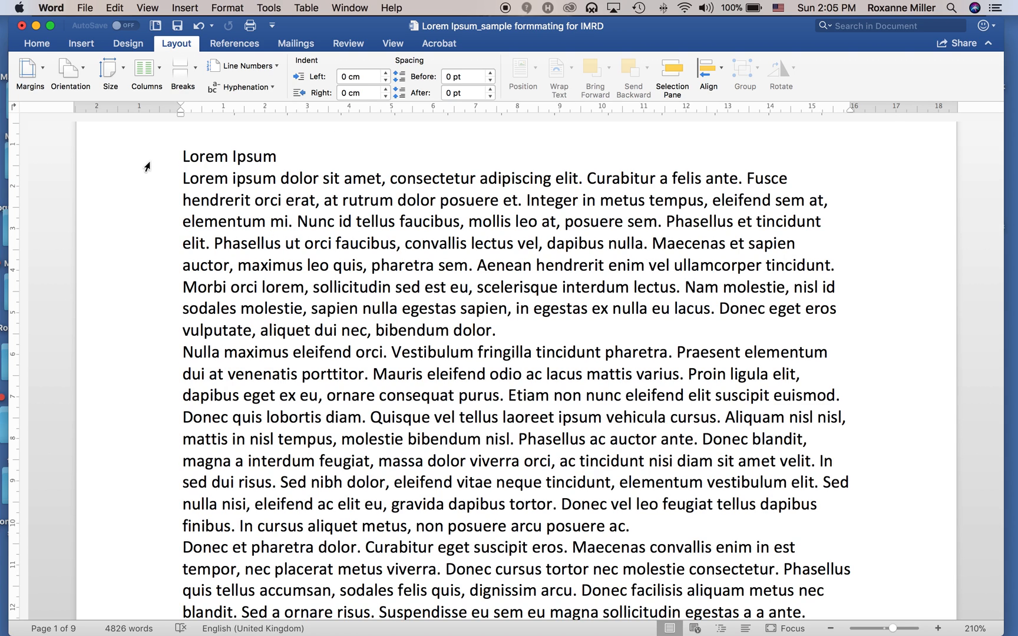
Select all text and set its paragraph line spacing to Double
{"action": "left_click", "coordinate": [270, 220]}
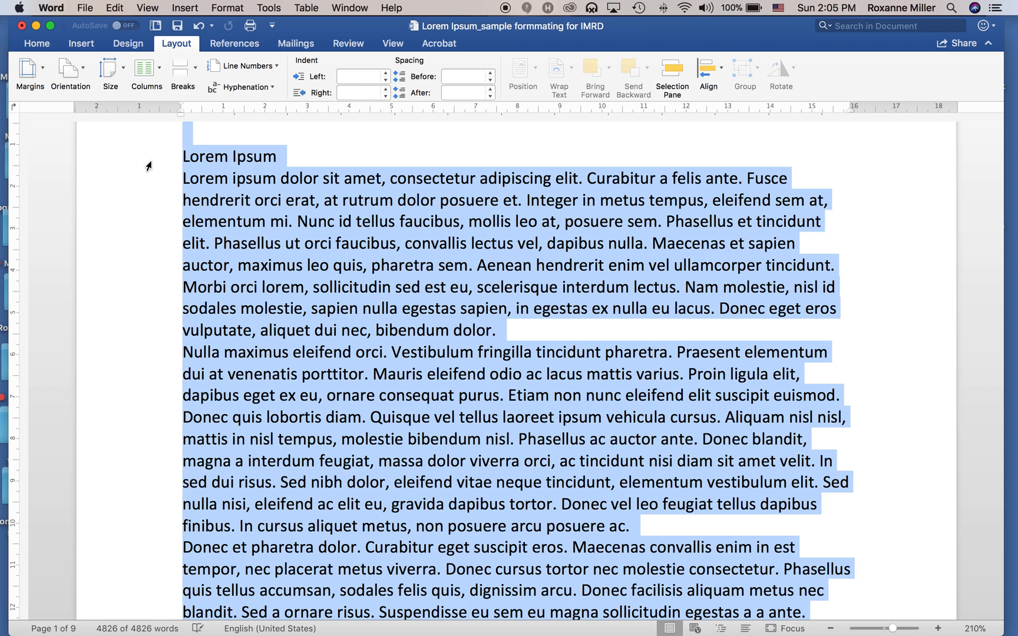
{"action": "mouse_move", "coordinate": [240, 124]}
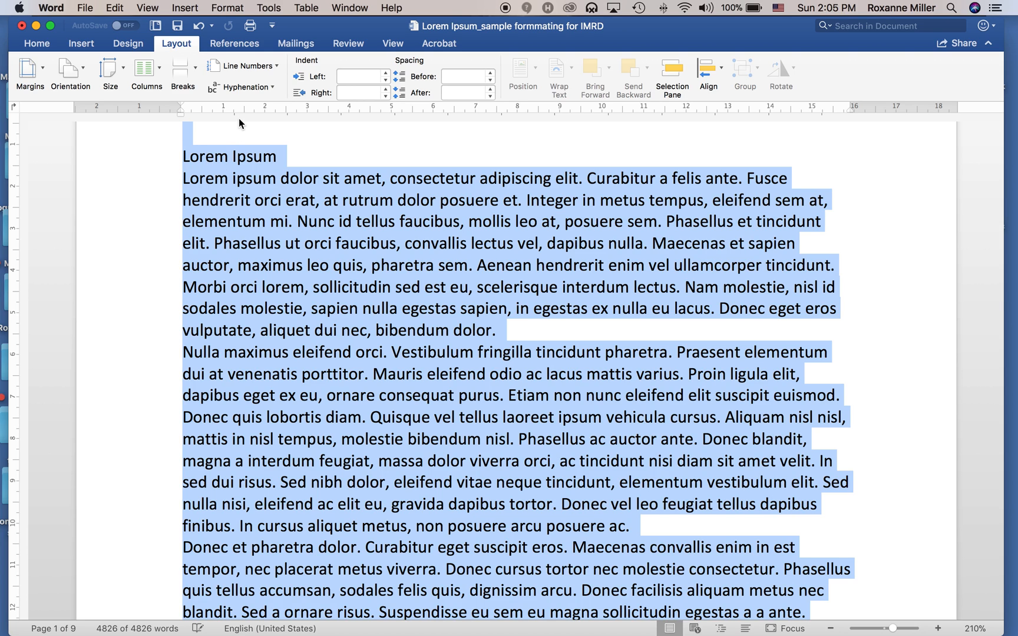
{"action": "right_click", "coordinate": [279, 198]}
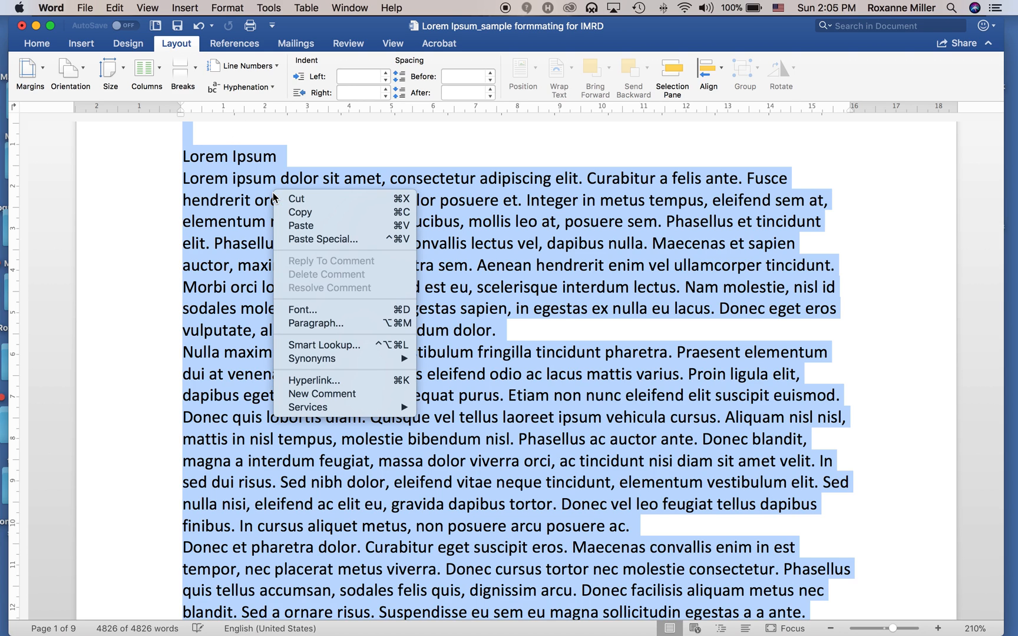
{"action": "mouse_move", "coordinate": [315, 323]}
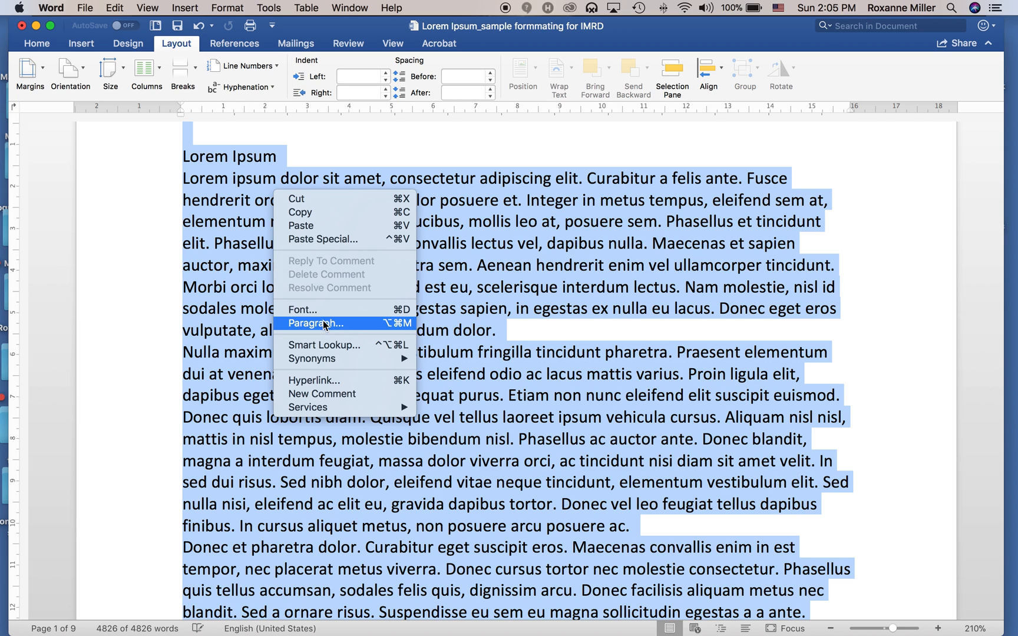
{"action": "left_click", "coordinate": [317, 323]}
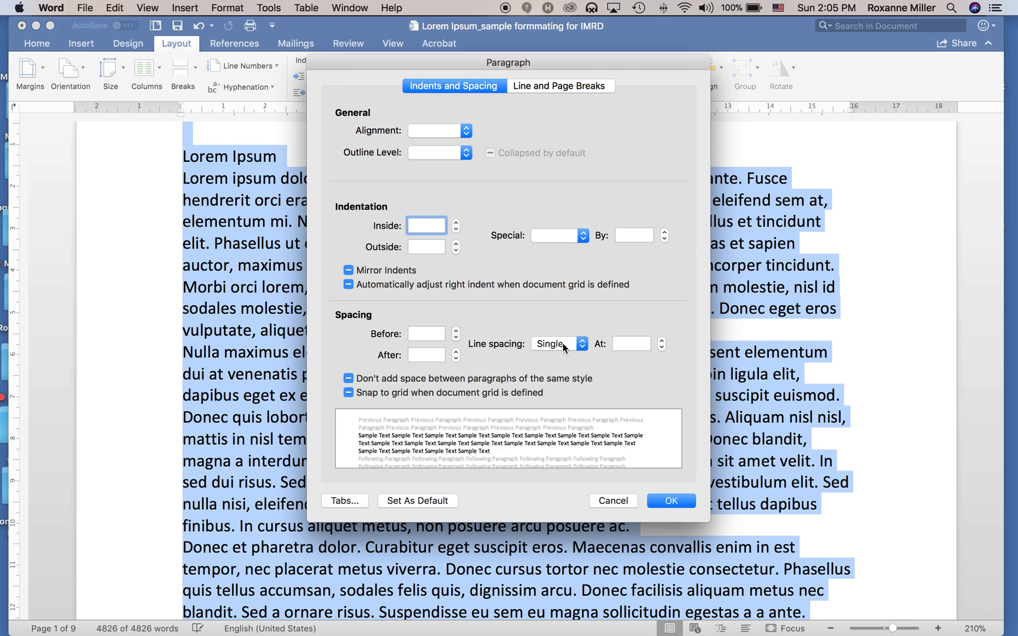
{"action": "left_click", "coordinate": [556, 343]}
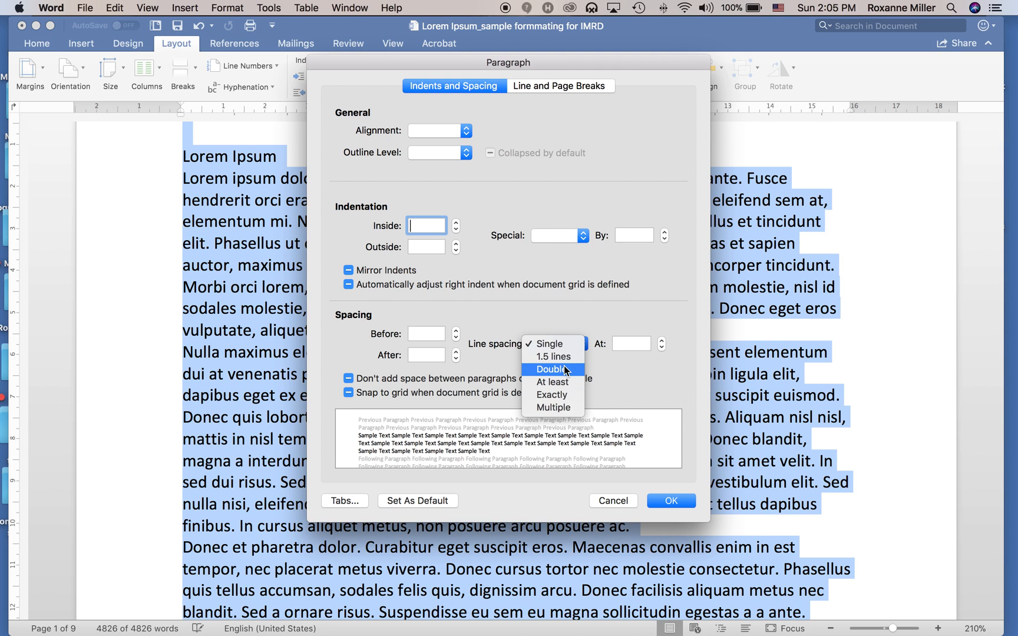
{"action": "left_click", "coordinate": [552, 370]}
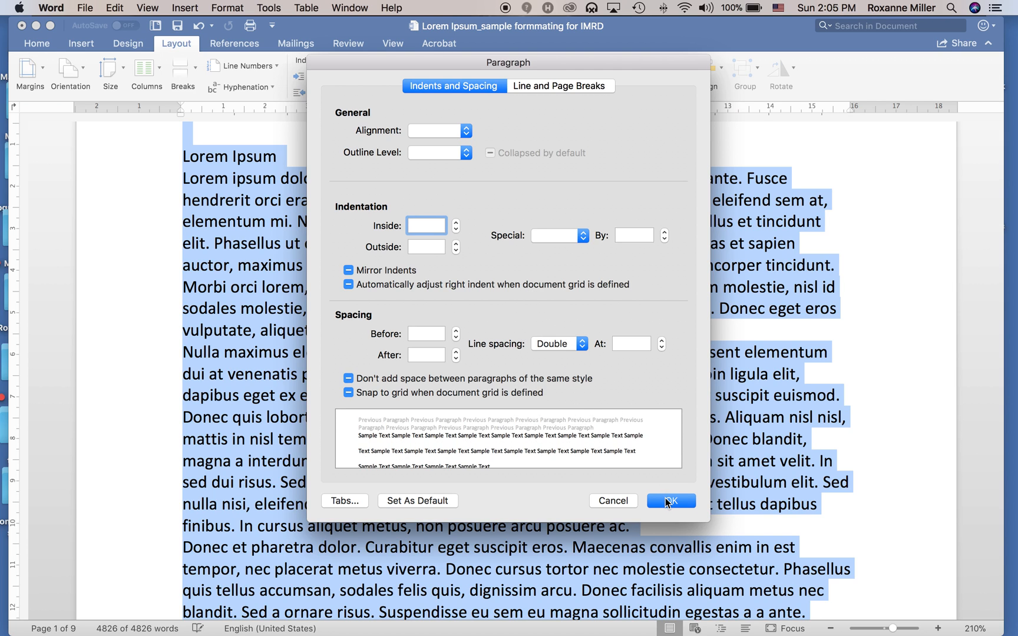
{"action": "left_click", "coordinate": [671, 501]}
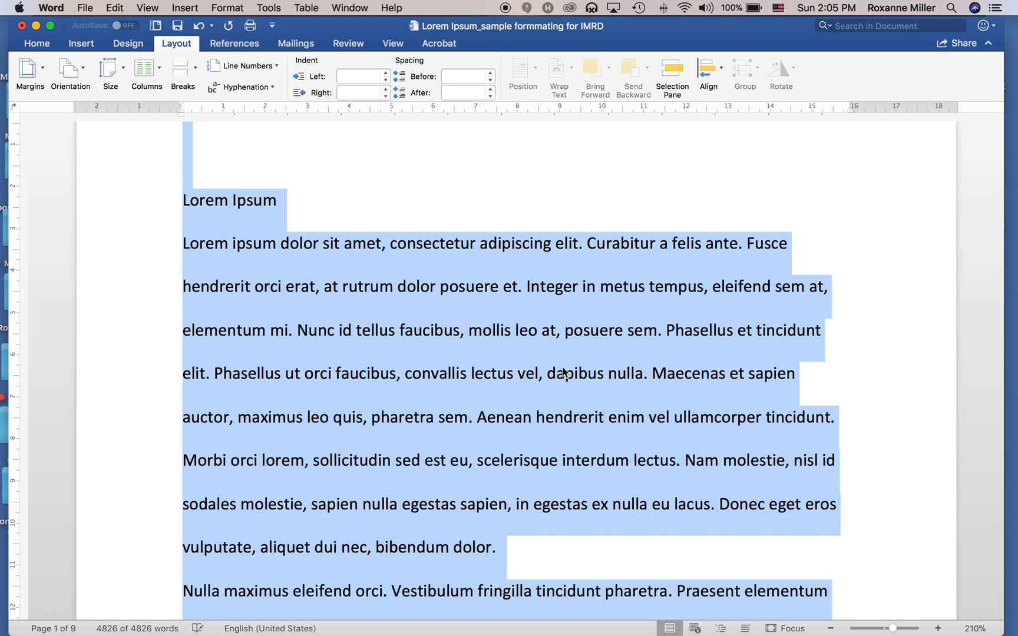
{"action": "left_click", "coordinate": [544, 373]}
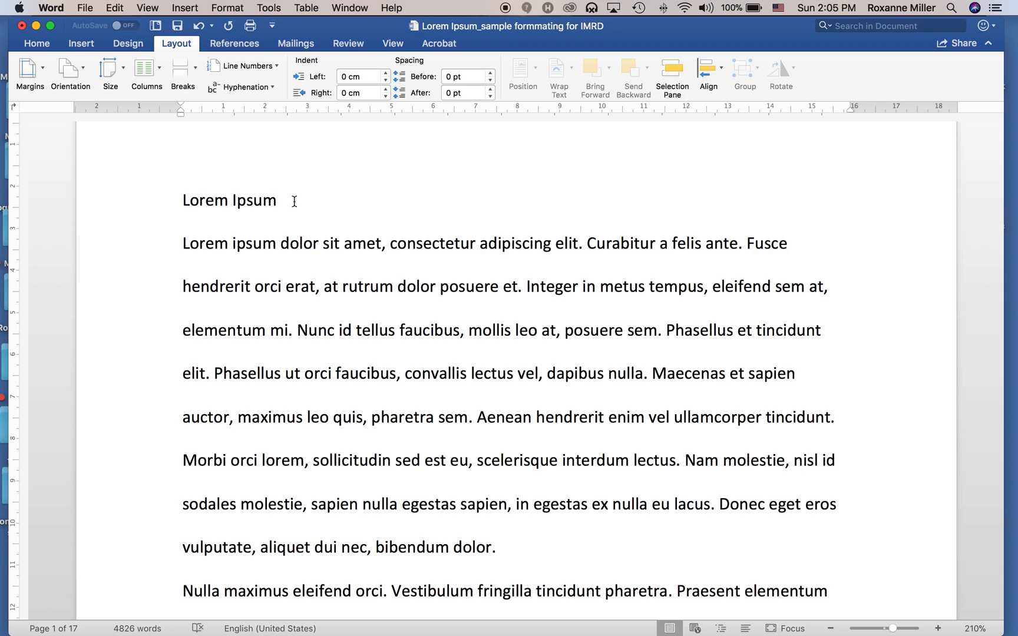
Push the Lorem Ipsum title lower so it sits alone on a cover page
{"action": "left_click", "coordinate": [276, 200]}
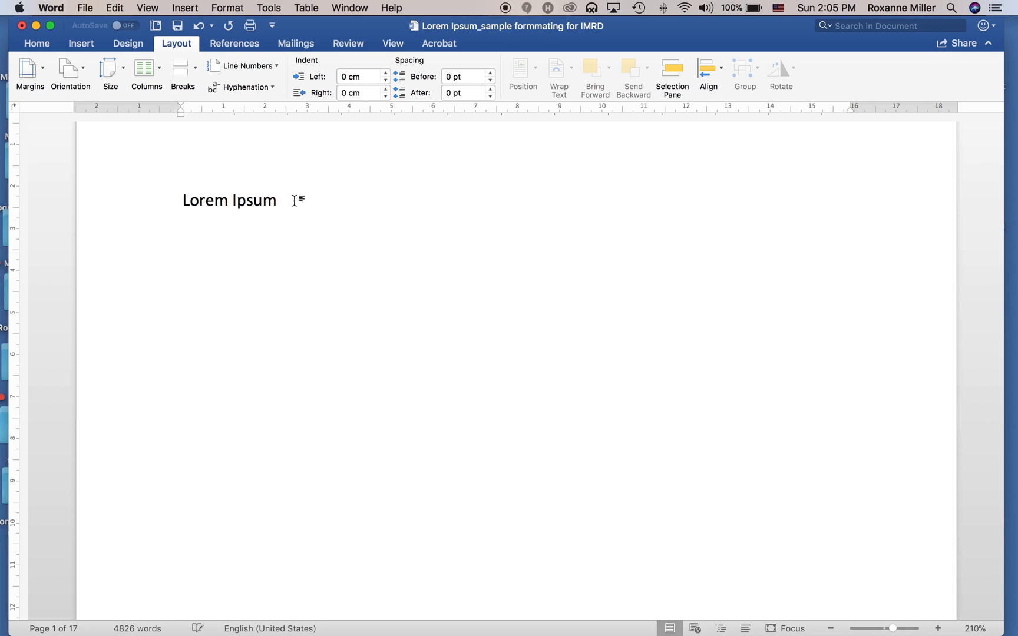
{"action": "scroll", "scroll_direction": "down", "scroll_amount": 3}
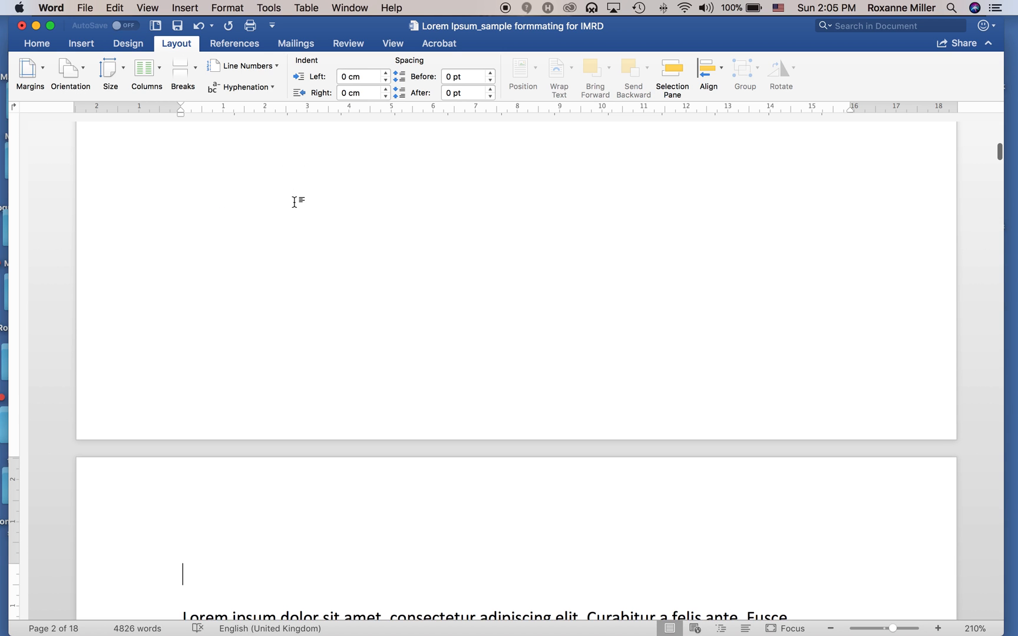
{"action": "scroll", "scroll_direction": "up", "scroll_amount": 3}
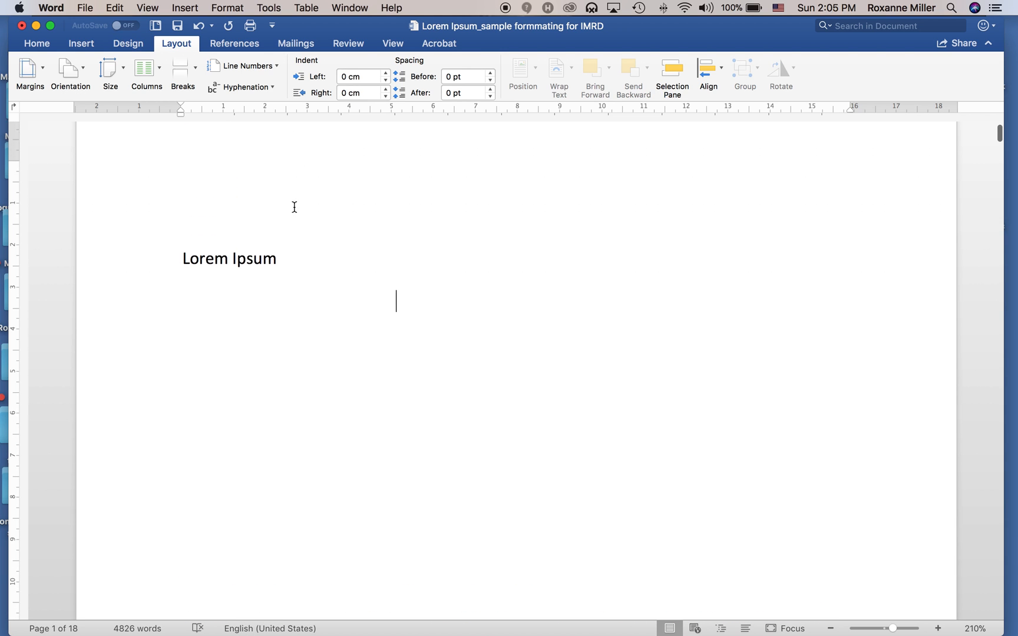
{"action": "scroll", "scroll_direction": "down", "scroll_amount": 3}
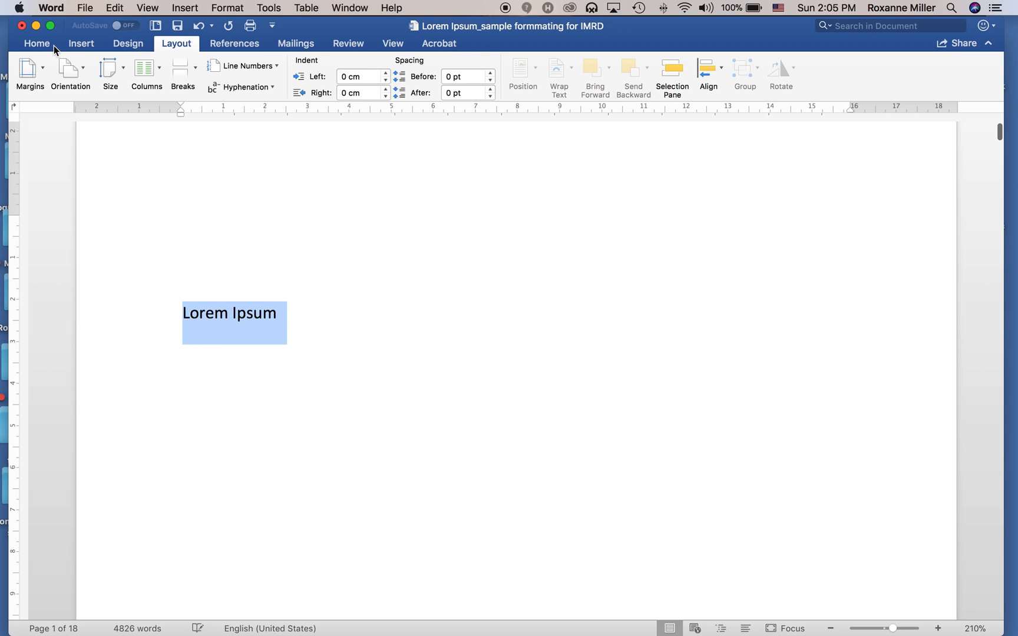
Centre the Lorem Ipsum title and style it as Heading 1 on the cover page
{"action": "left_click", "coordinate": [37, 42]}
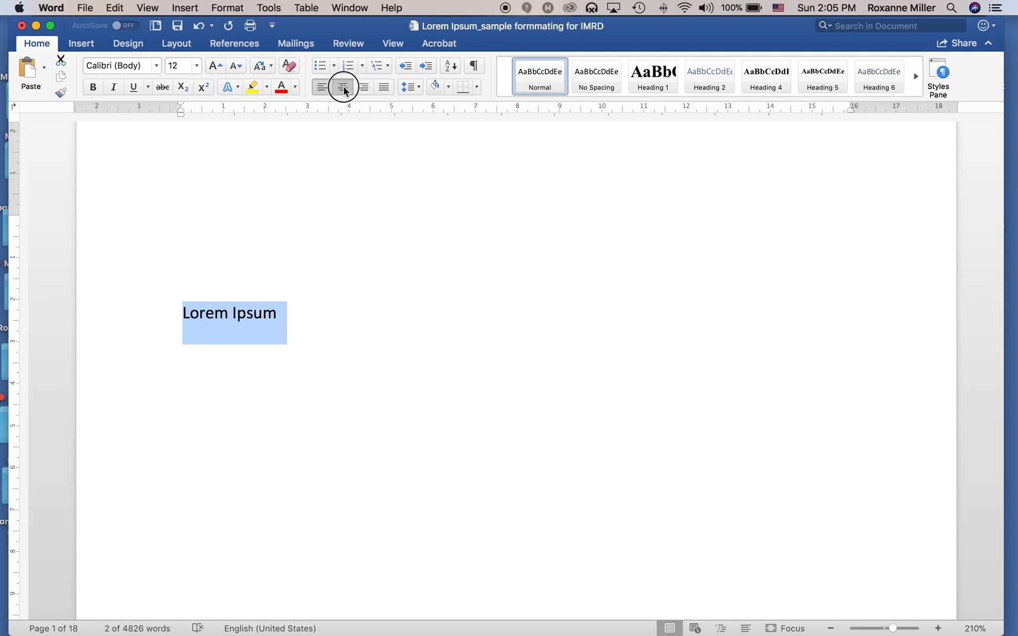
{"action": "left_click", "coordinate": [342, 86]}
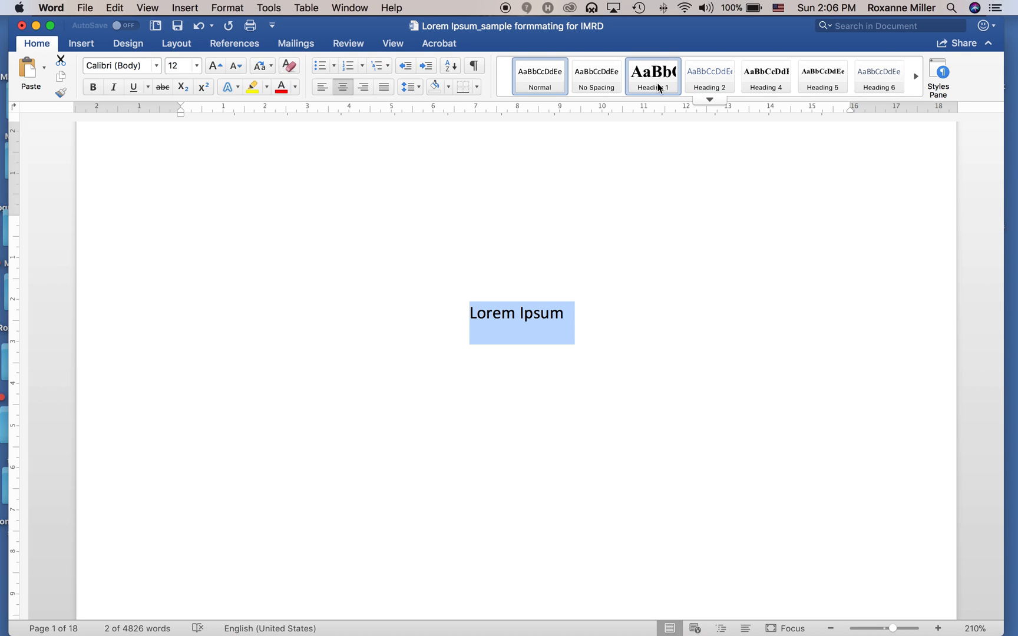
{"action": "mouse_move", "coordinate": [653, 76]}
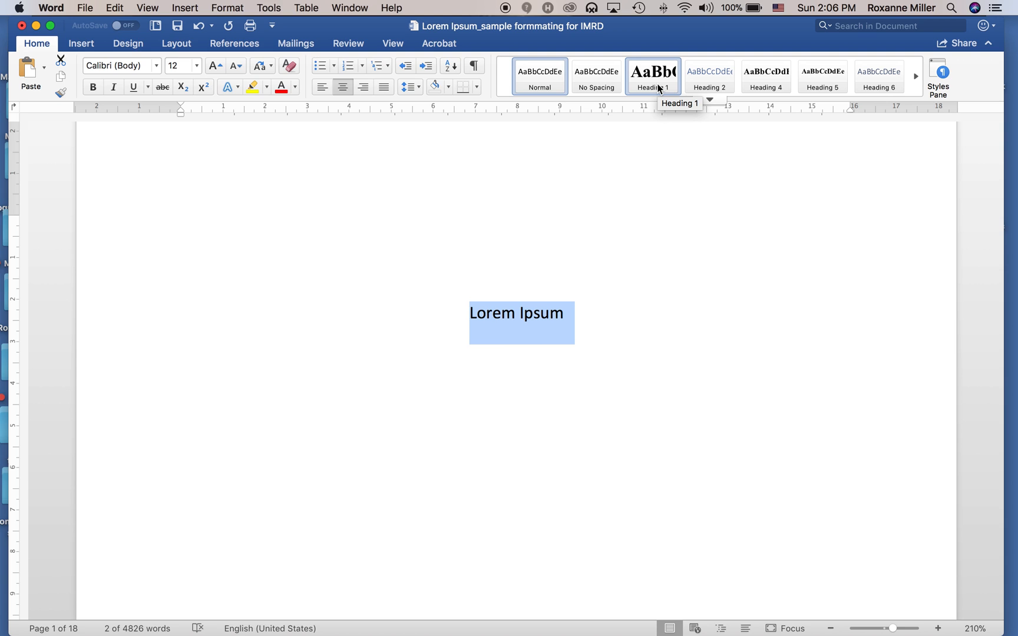
{"action": "left_click", "coordinate": [653, 76]}
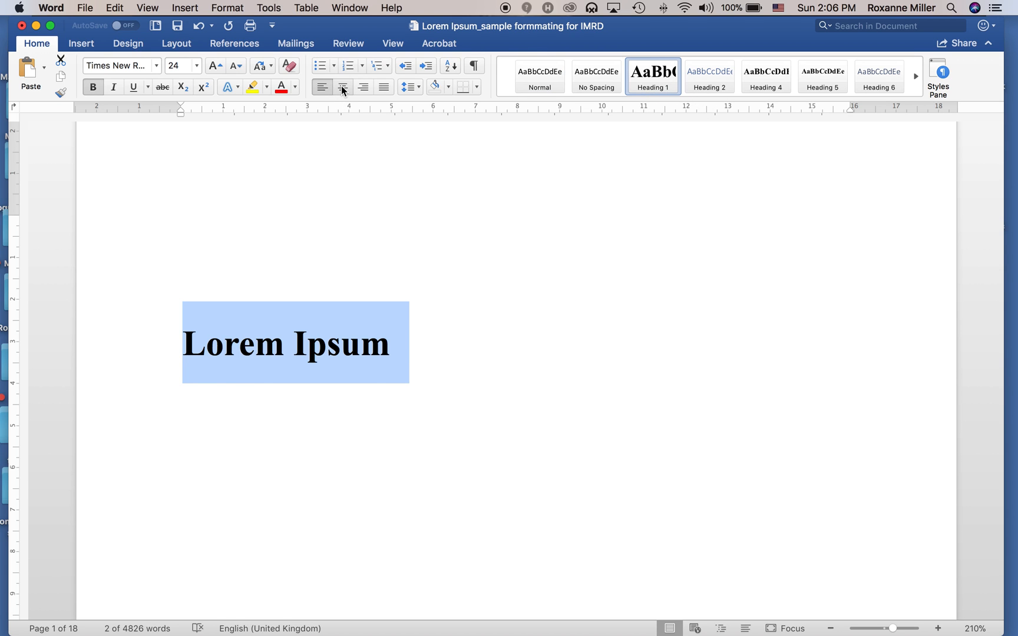
{"action": "left_click", "coordinate": [343, 86]}
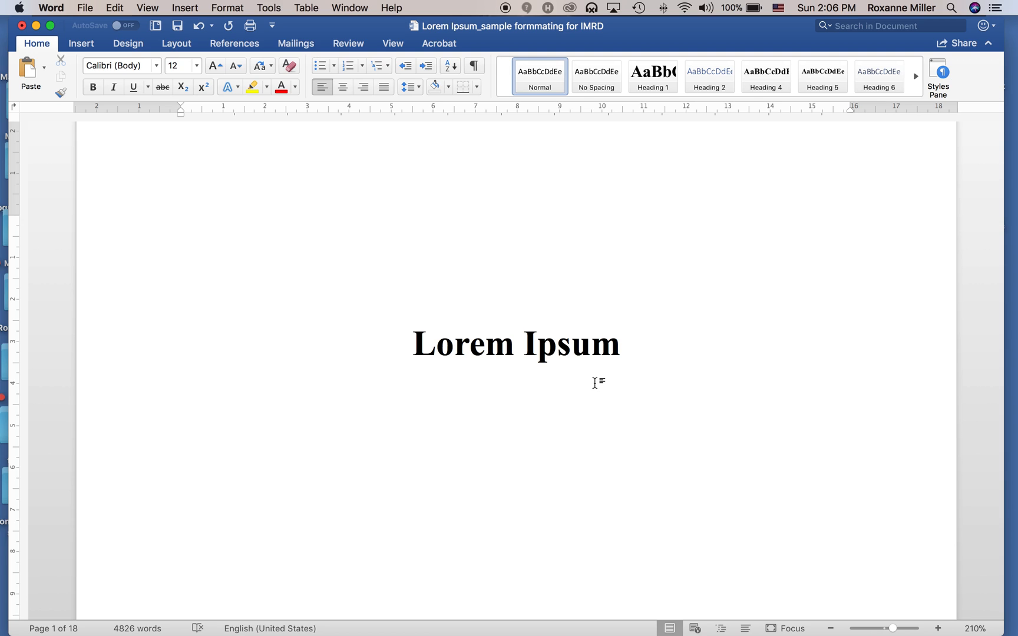
{"action": "left_click", "coordinate": [396, 393]}
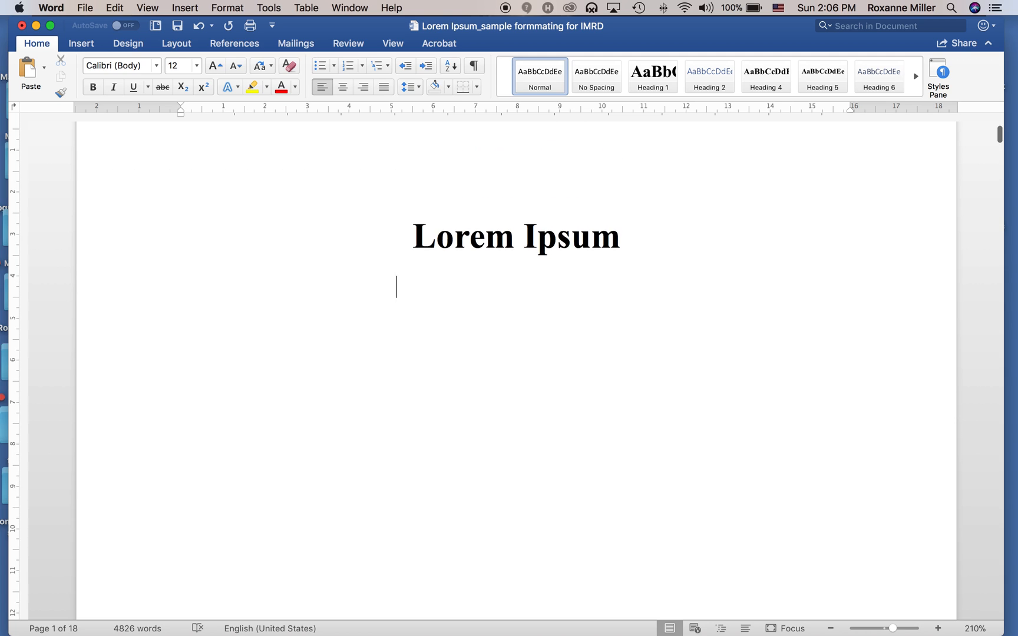
Add author lines James Dean 123456, John Doe, and Sally Ride 345678 below the title
{"action": "left_click", "coordinate": [652, 75]}
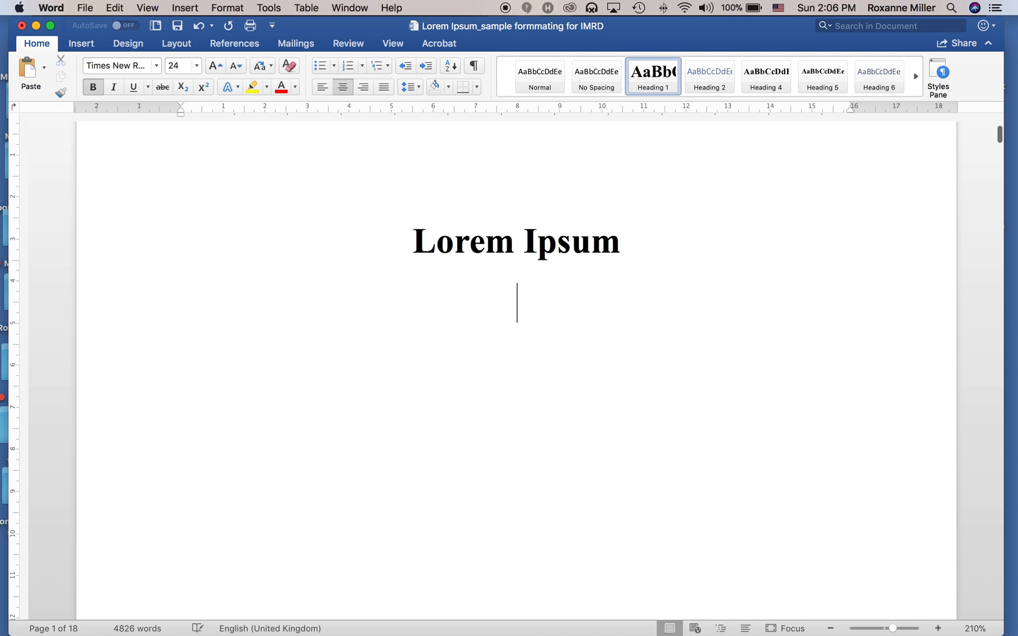
{"action": "type", "text": "James d"}
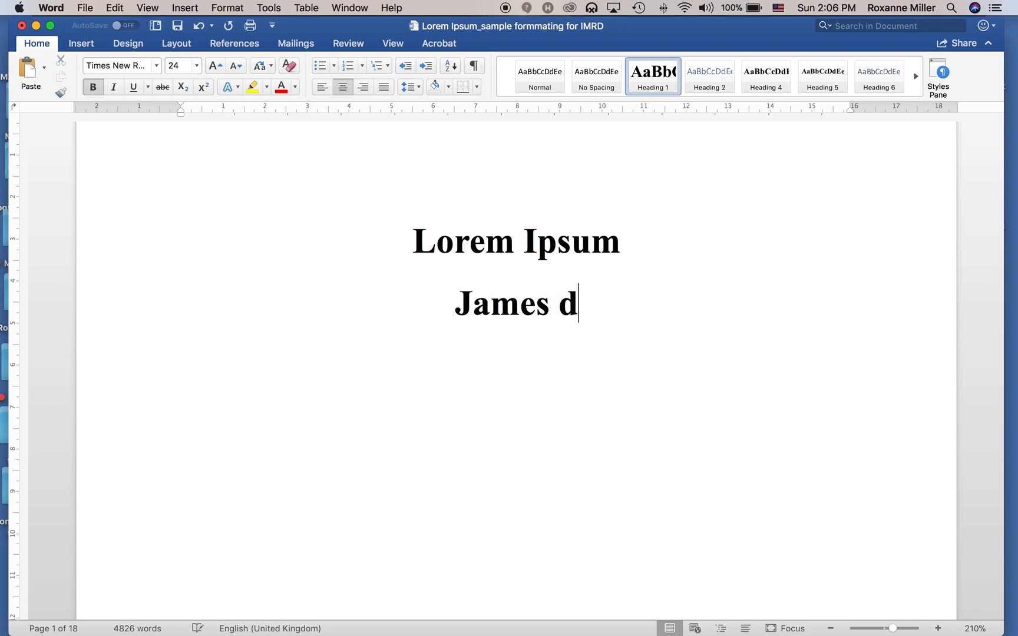
{"action": "type", "text": "ean"}
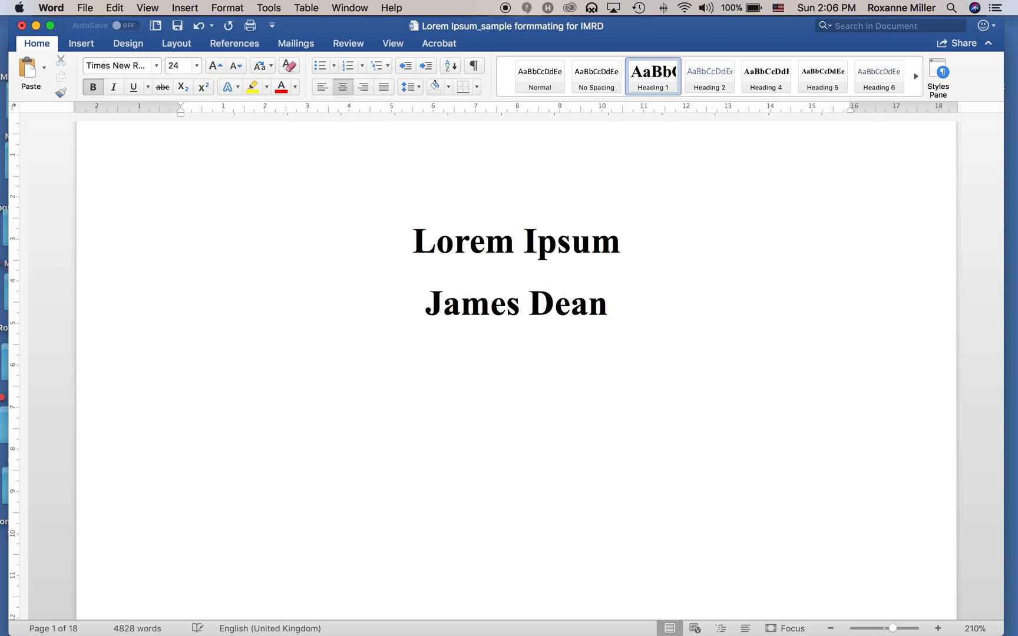
{"action": "type", "text": "123456"}
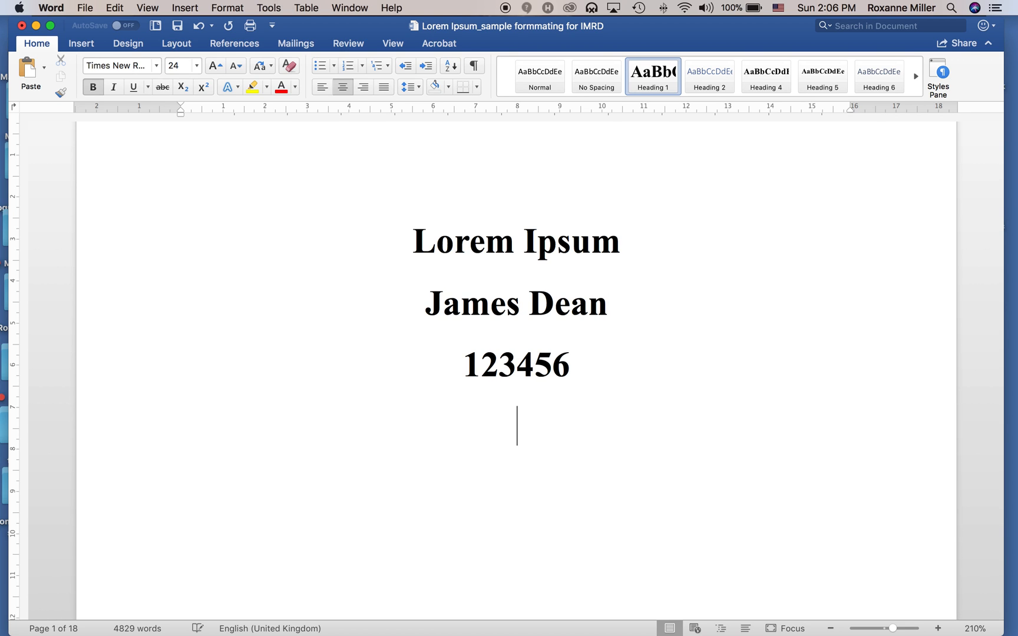
{"action": "type", "text": "John Do"}
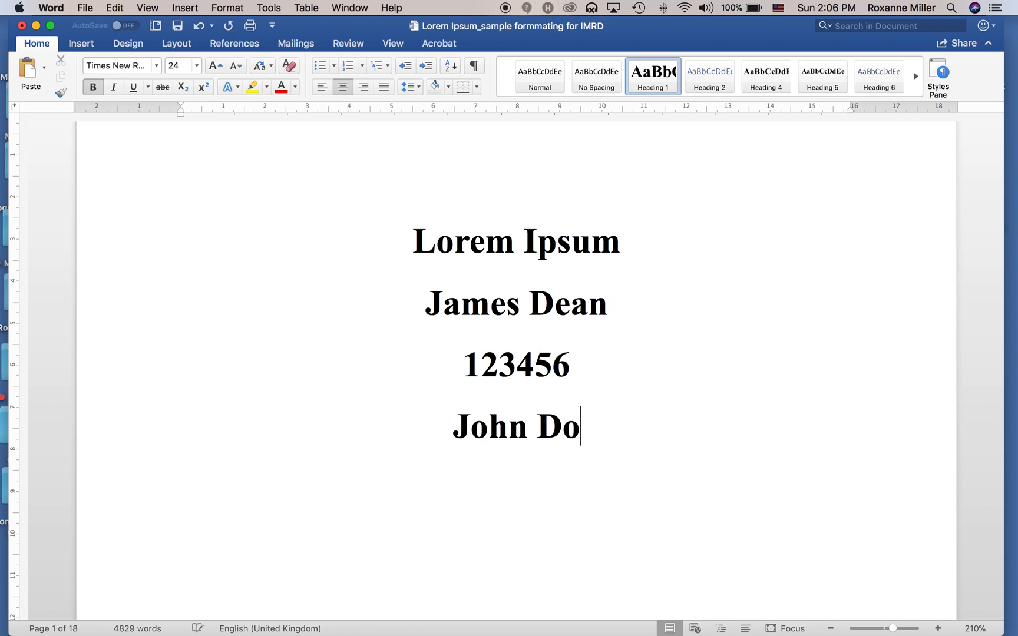
{"action": "type", "text": "e"}
{"action": "type", "text": "234567"}
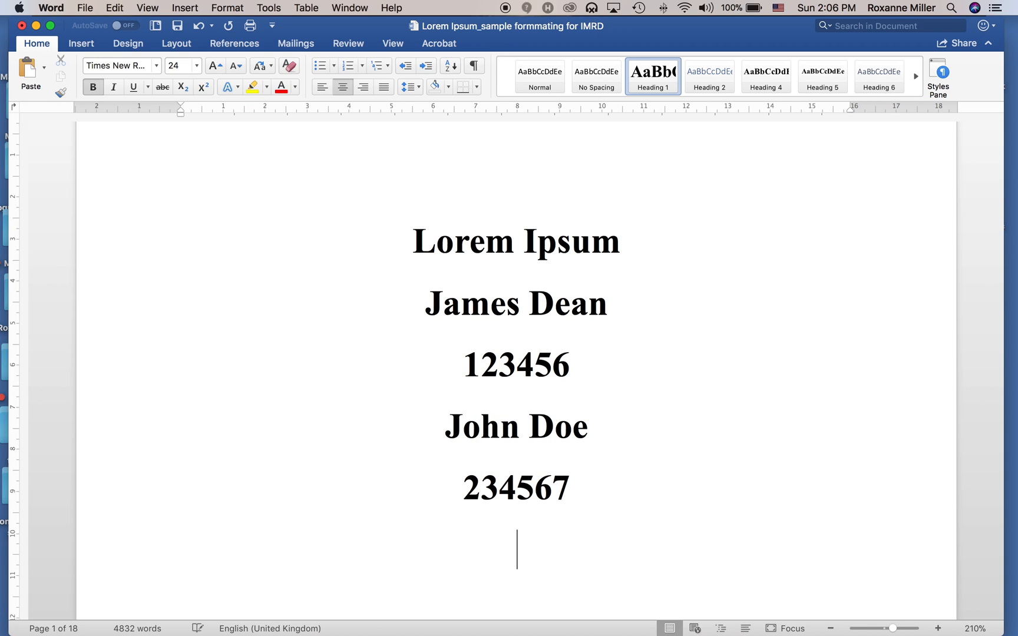
{"action": "type", "text": "Sa"}
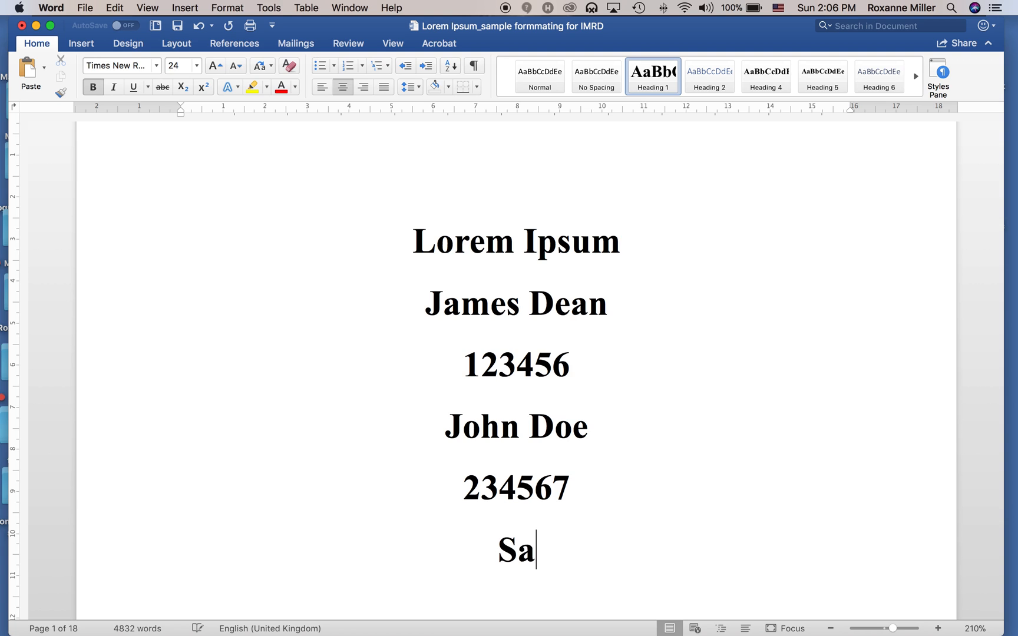
{"action": "type", "text": "lly Ride"}
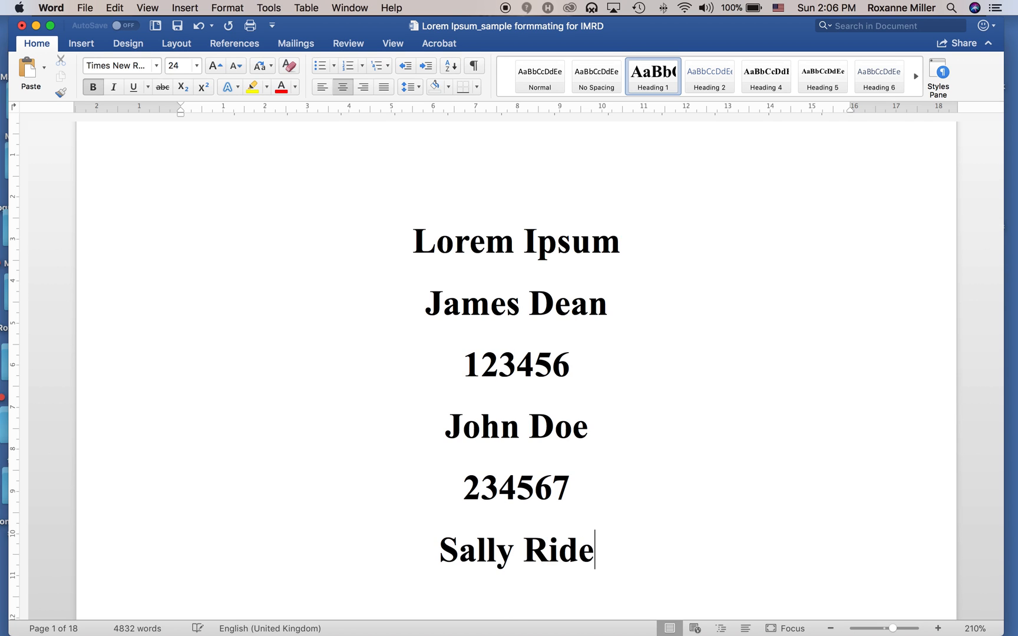
{"action": "type", "text": "345"}
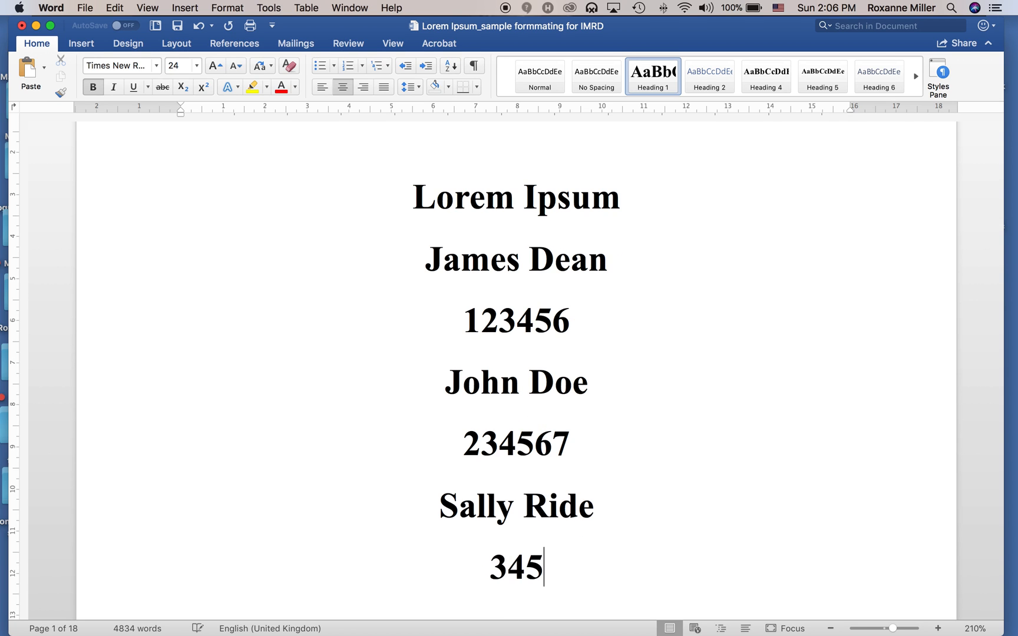
{"action": "type", "text": "678"}
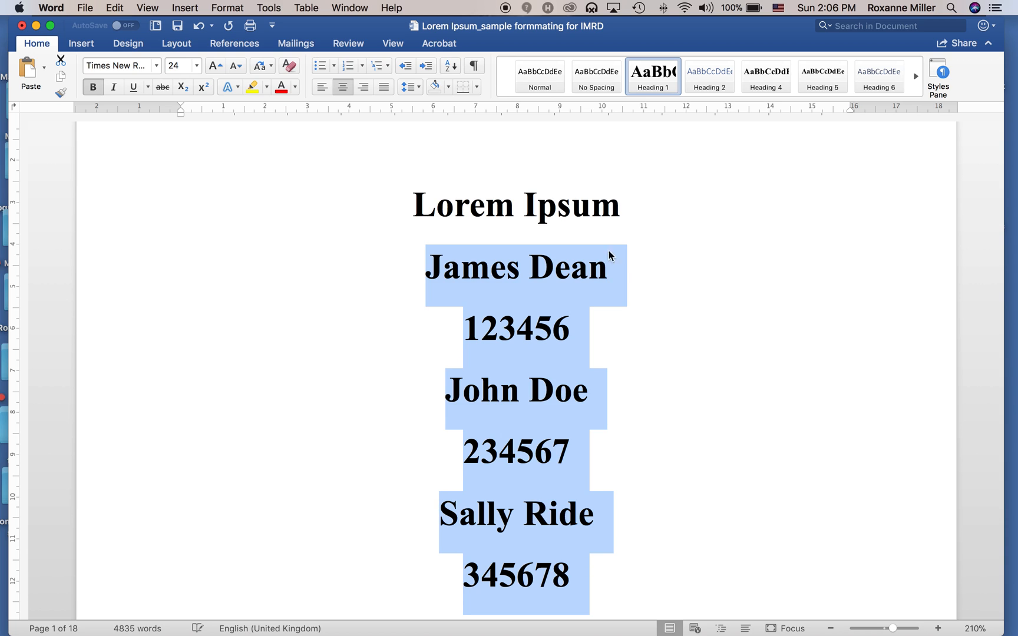
Give the author lines the smaller Heading 2 style and centre them
{"action": "left_click", "coordinate": [710, 75]}
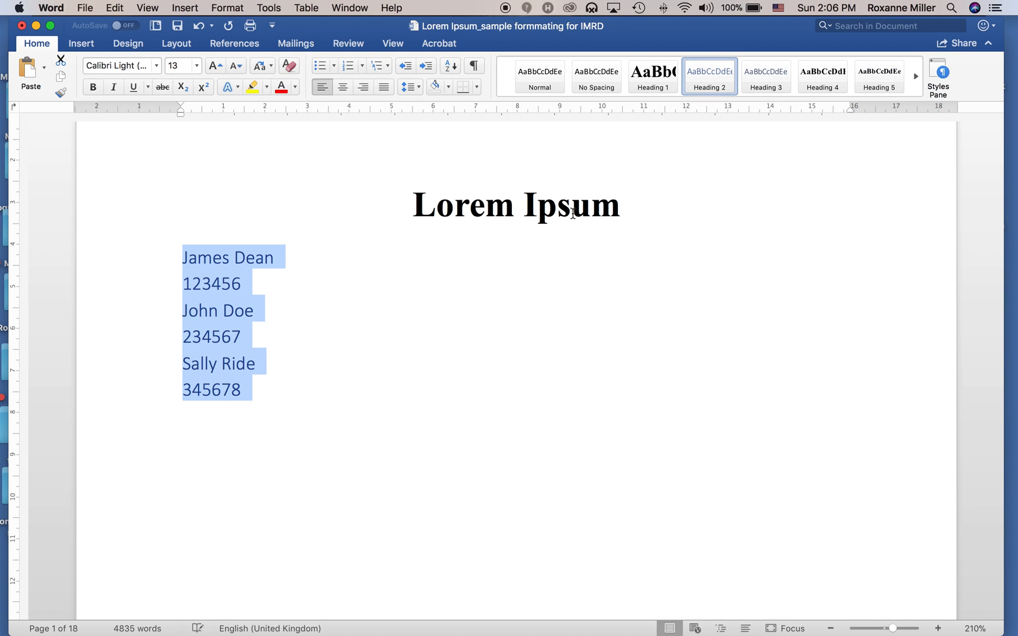
{"action": "left_click", "coordinate": [343, 86]}
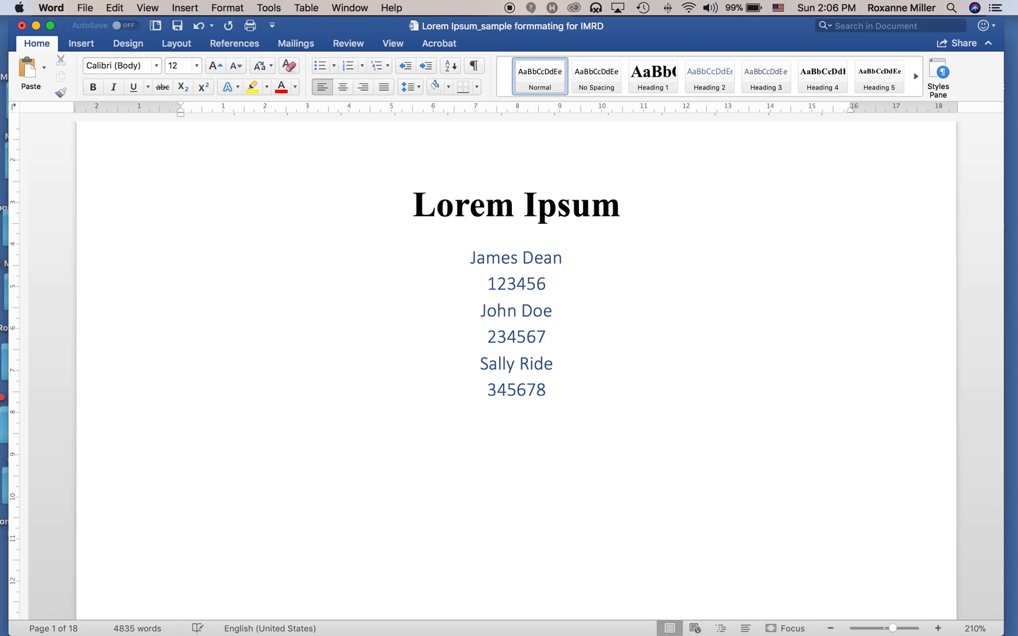
{"action": "type", "text": "Section"}
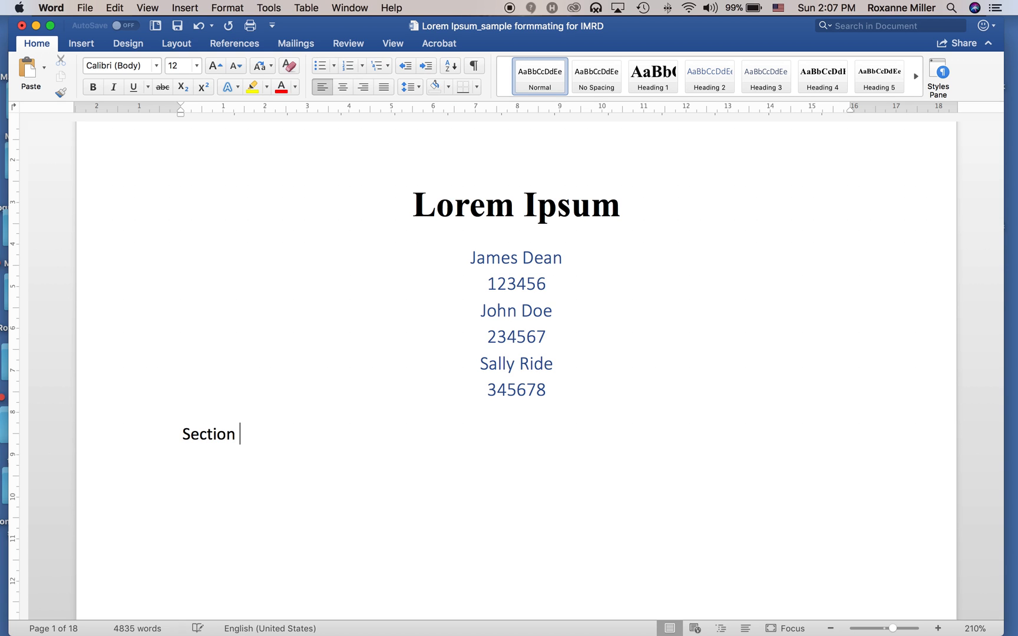
{"action": "type", "text": "T01"}
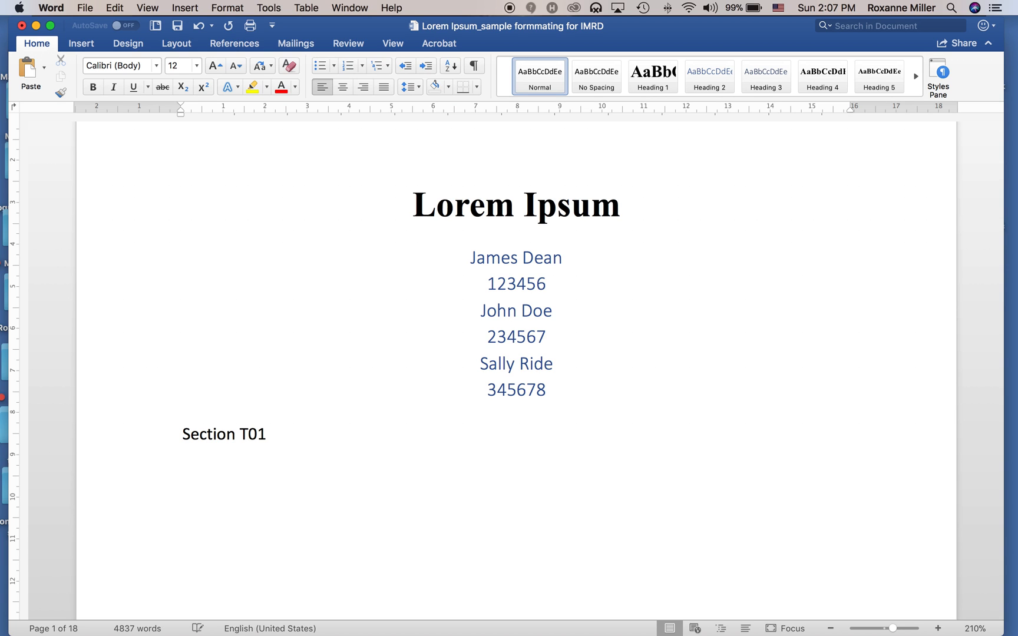
{"action": "type", "text": "Ro"}
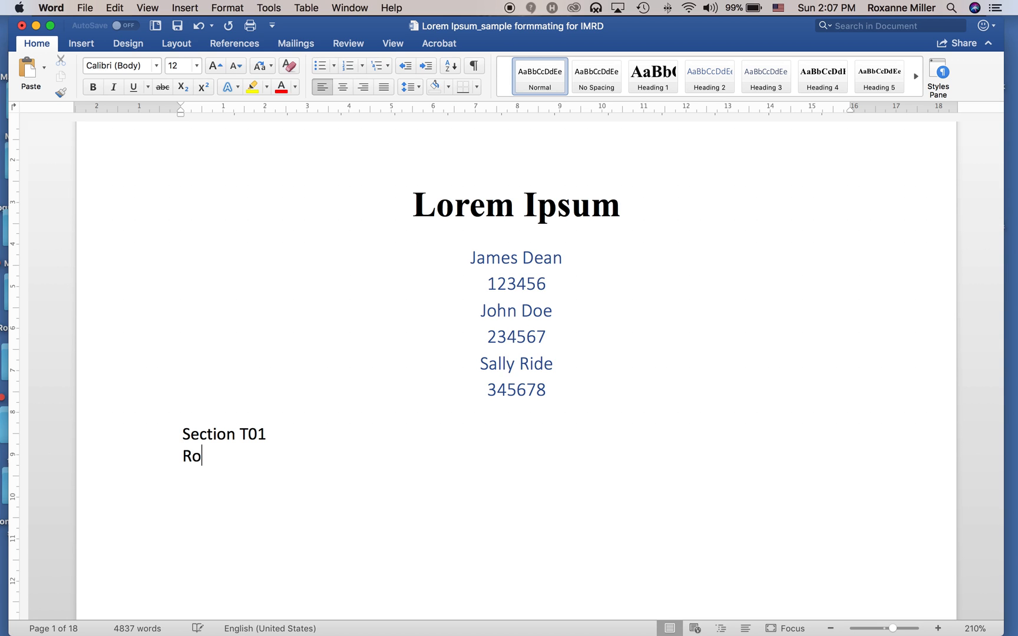
{"action": "type", "text": "xanne Mi"}
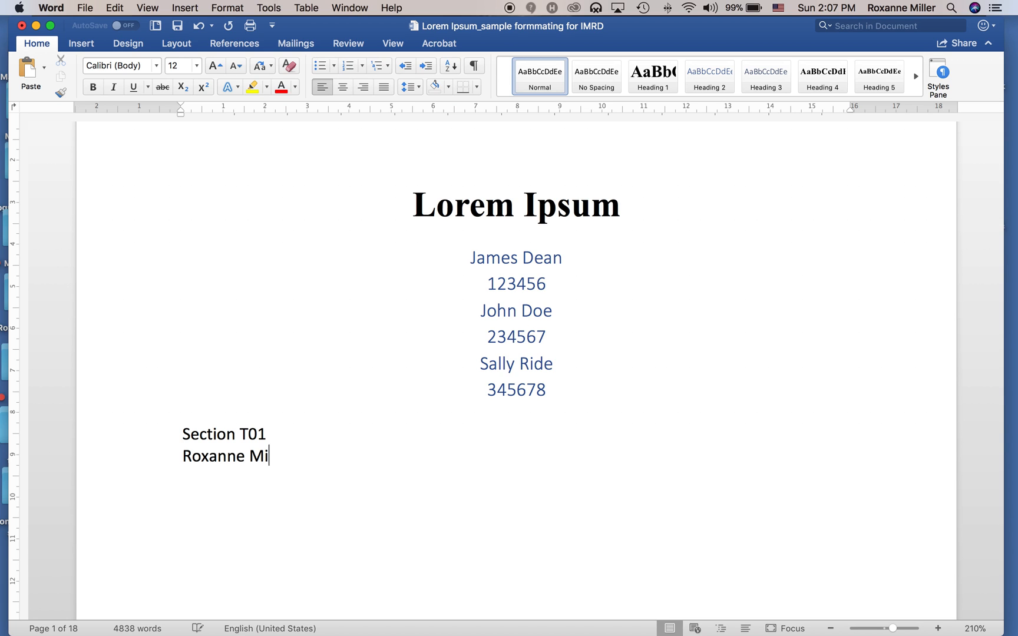
{"action": "type", "text": "ller"}
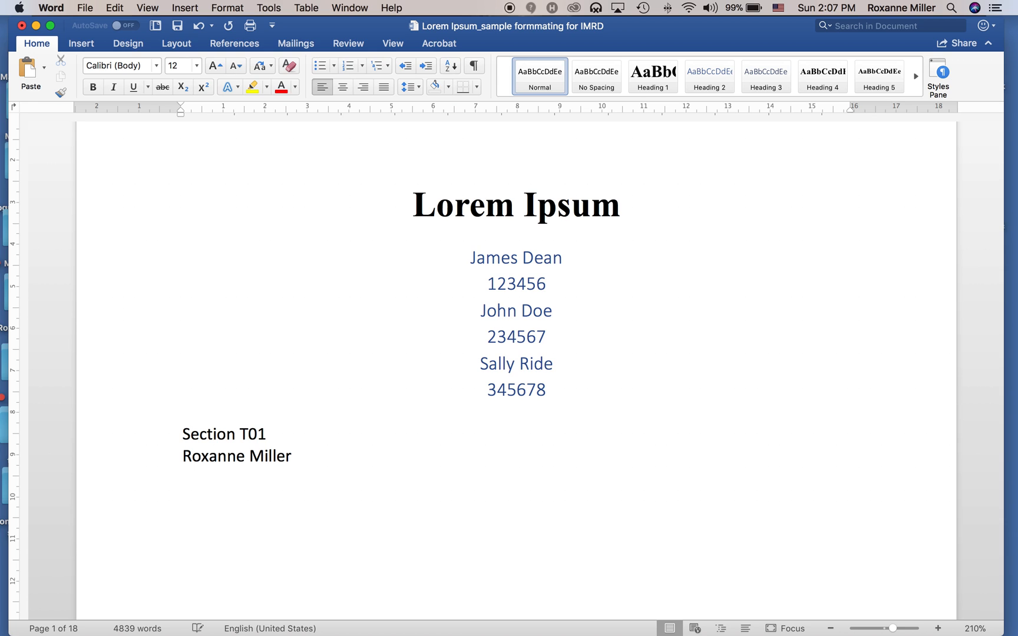
{"action": "type", "text": "28 Janua"}
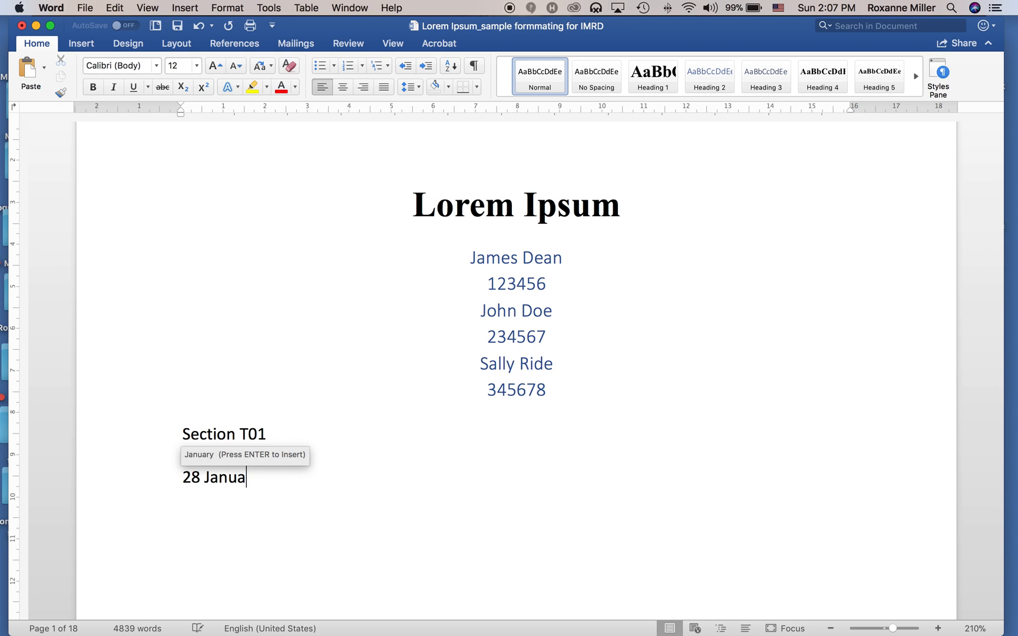
{"action": "type", "text": "ry, 2018"}
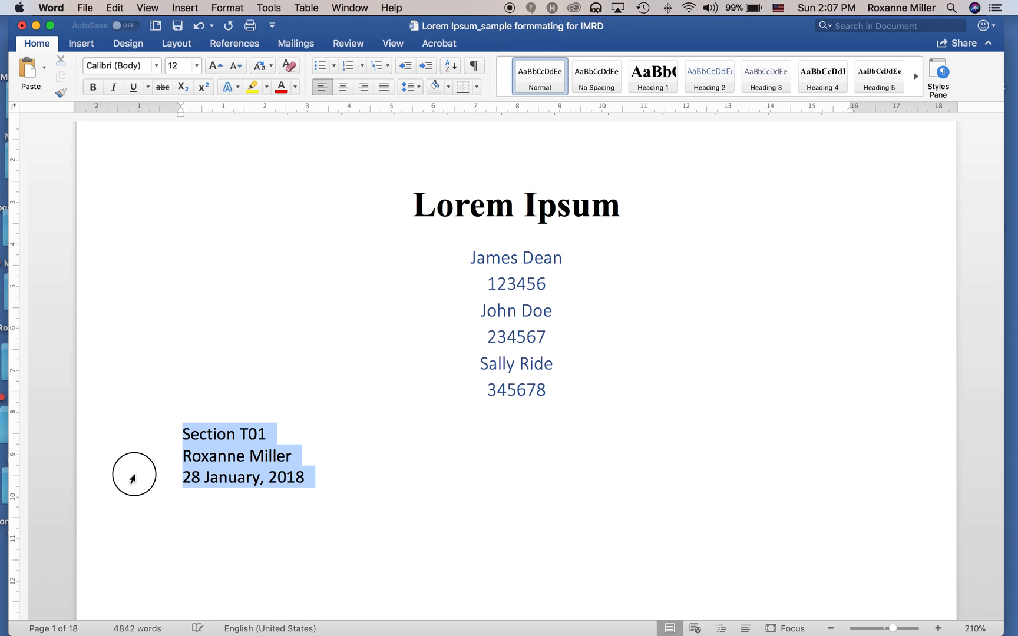
{"action": "left_click", "coordinate": [342, 86]}
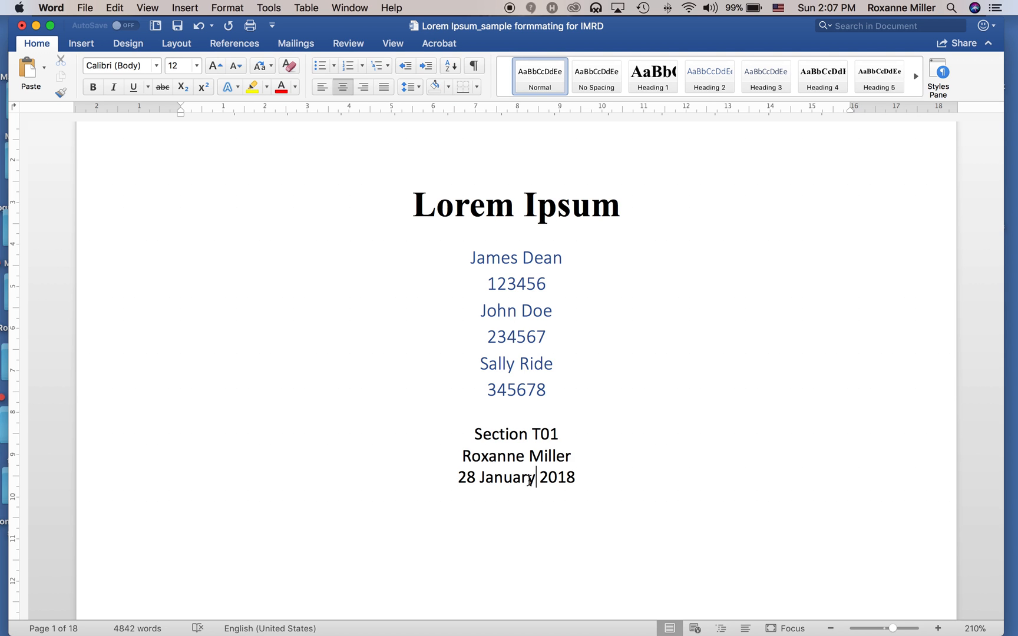
Scroll to page two and enter its header for editing
{"action": "scroll", "scroll_direction": "down", "scroll_amount": 3}
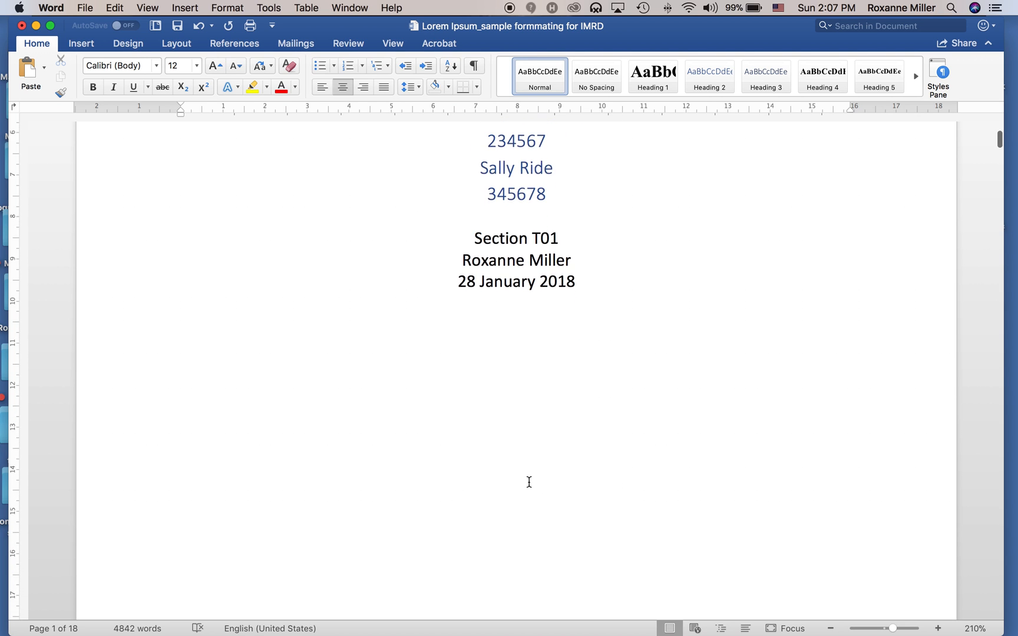
{"action": "scroll", "scroll_direction": "down", "scroll_amount": 3}
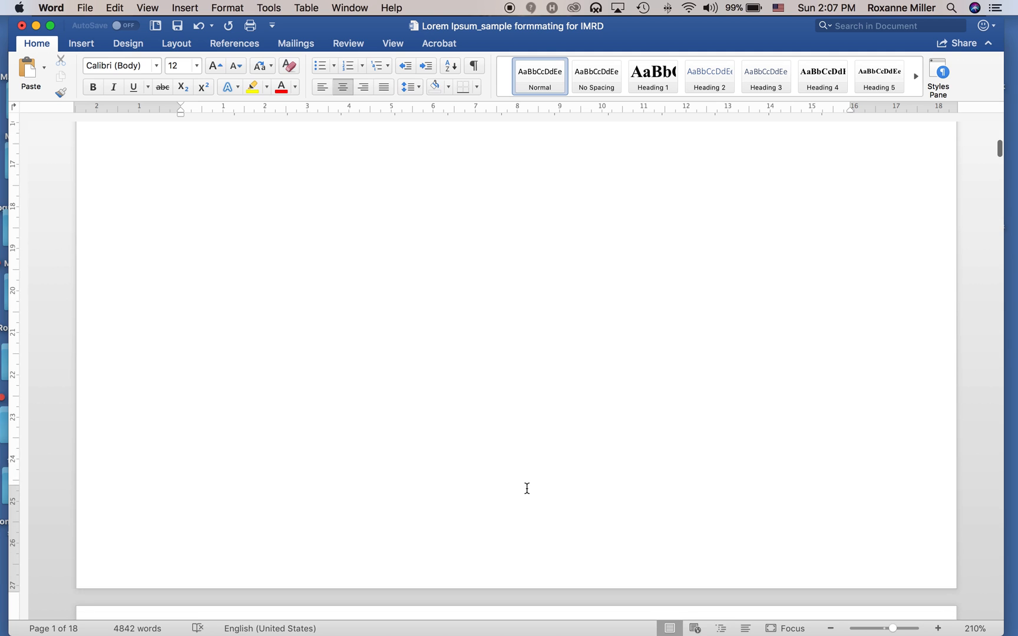
{"action": "scroll", "scroll_direction": "down", "scroll_amount": 3}
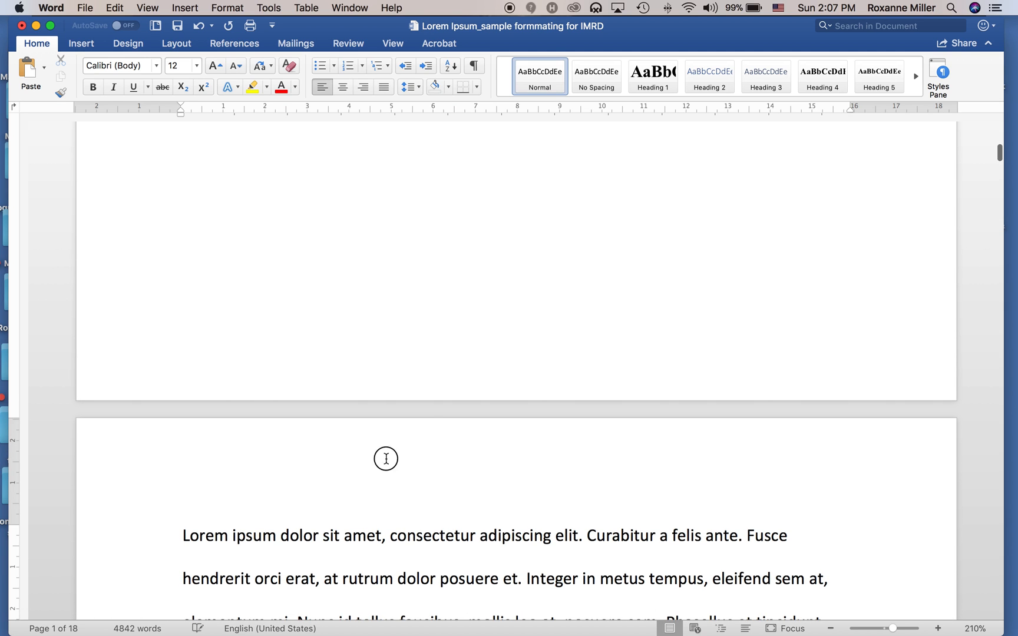
{"action": "double_click", "coordinate": [385, 458]}
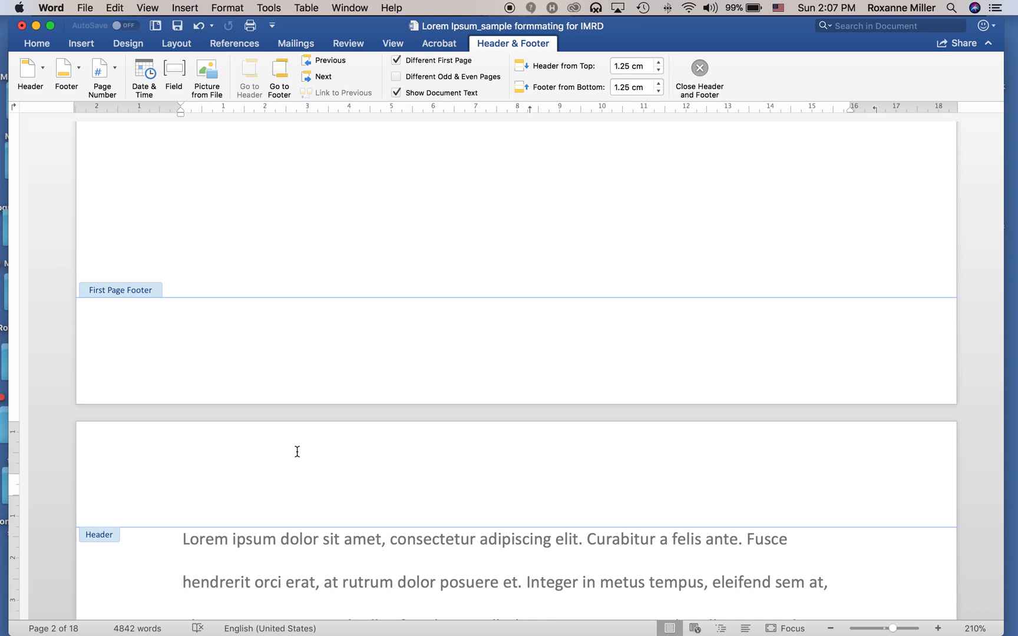
Write Lorem Ipsum and James Dean, John Doe, Sally Ride as two header lines
{"action": "left_click", "coordinate": [183, 484]}
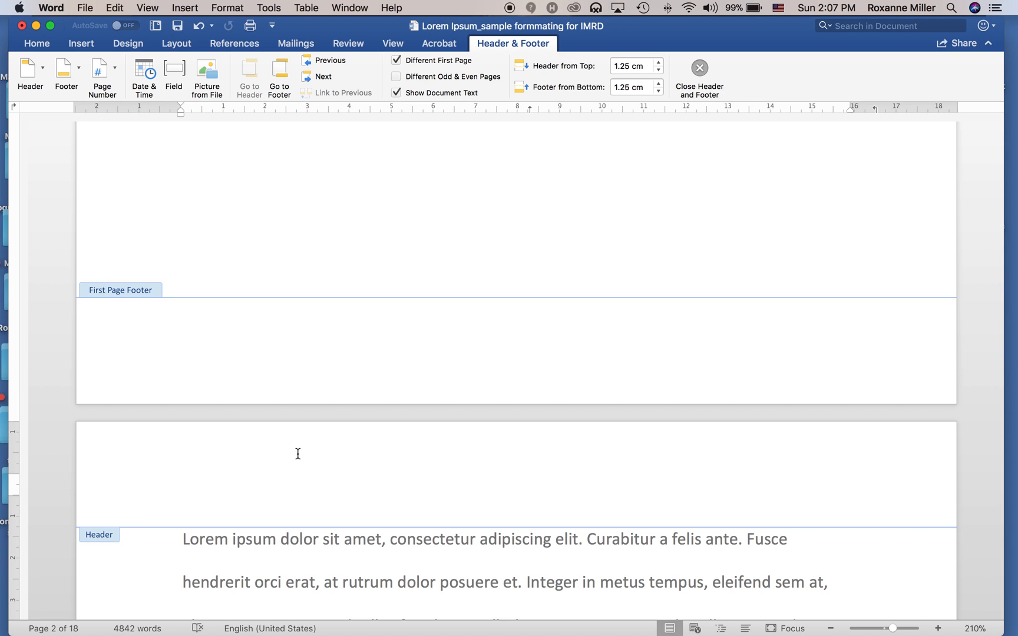
{"action": "left_click", "coordinate": [183, 484]}
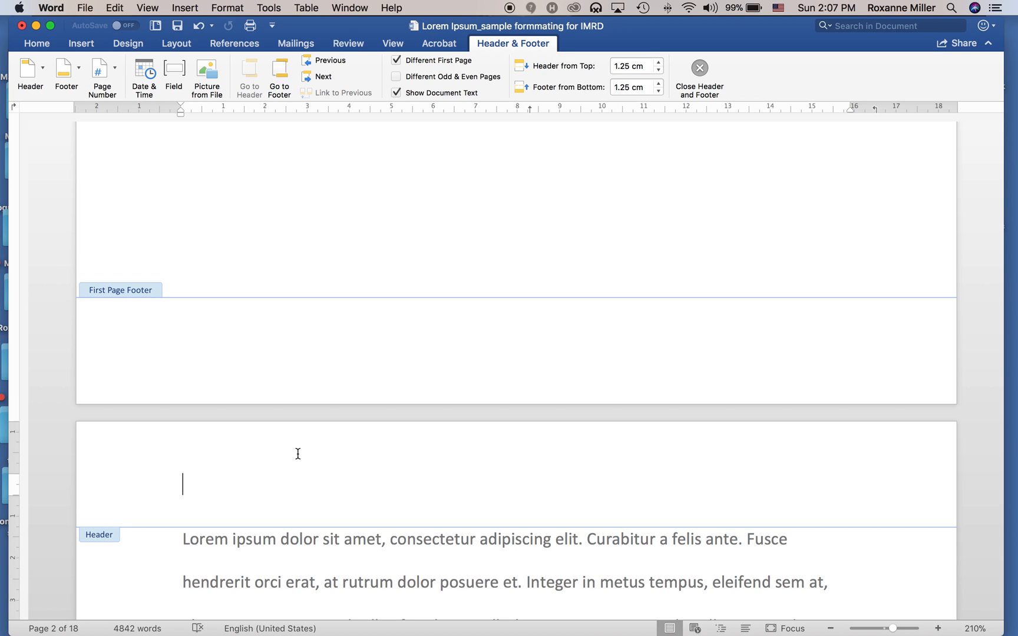
{"action": "scroll", "scroll_direction": "up", "scroll_amount": 3}
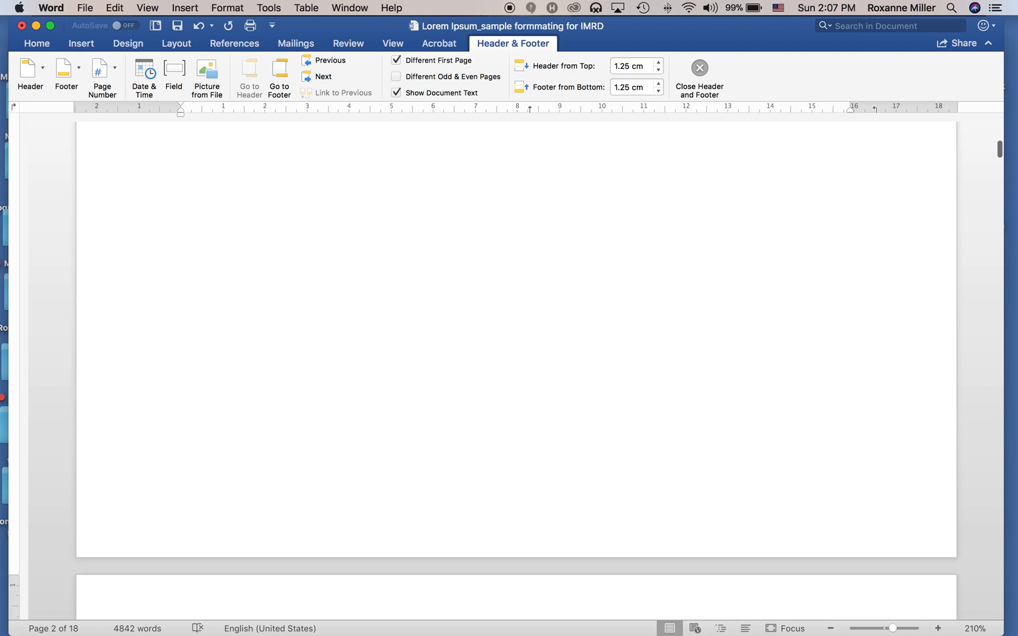
{"action": "scroll", "scroll_direction": "up", "scroll_amount": 3}
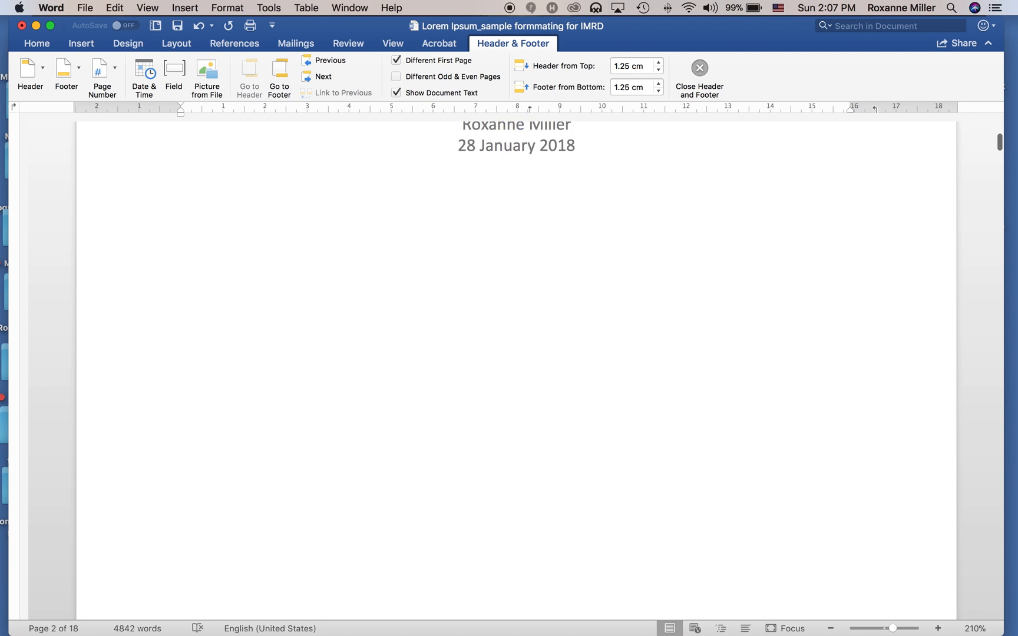
{"action": "scroll", "scroll_direction": "down", "scroll_amount": 3}
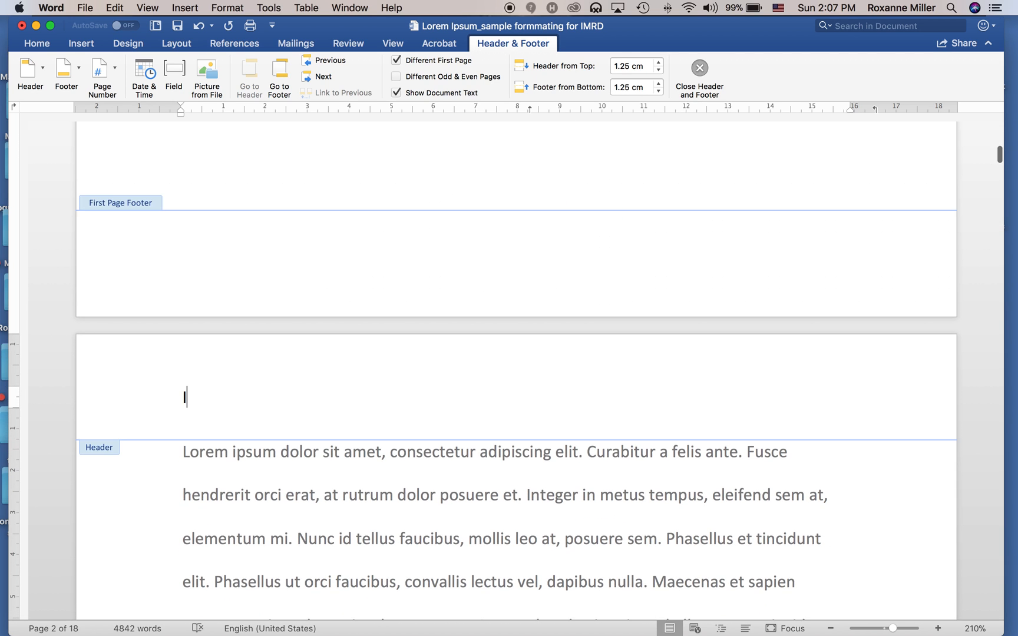
{"action": "type", "text": "Lorem Ipsum"}
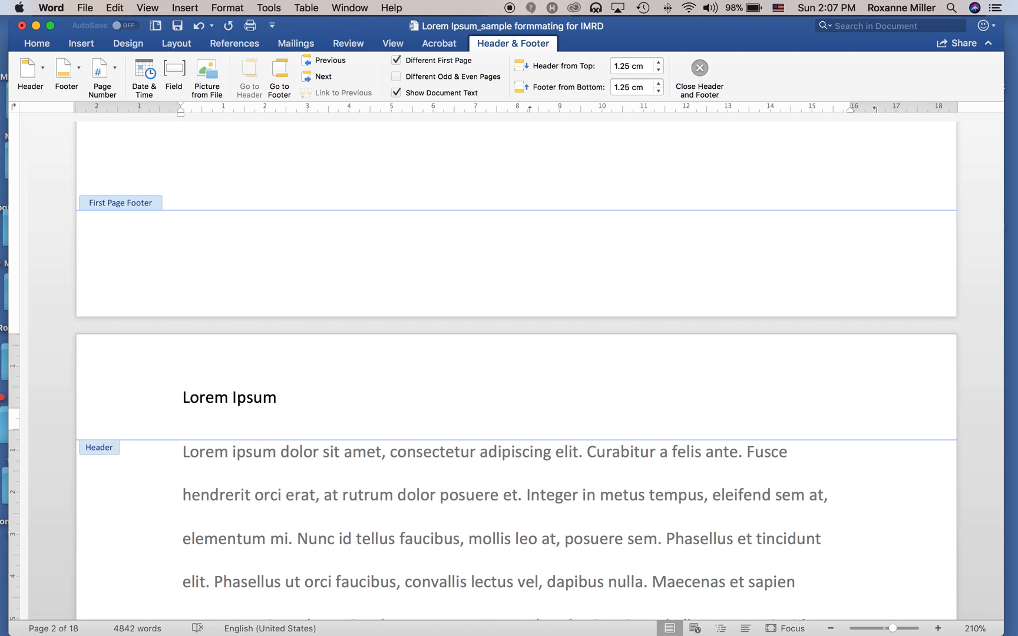
{"action": "type", "text": "James Dea"}
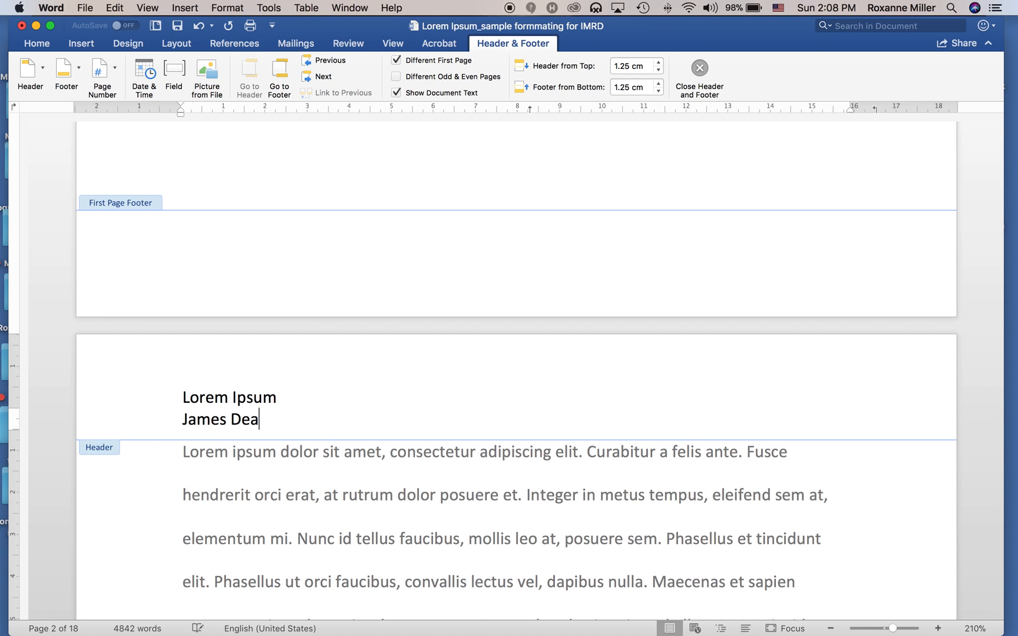
{"action": "type", "text": "n, J"}
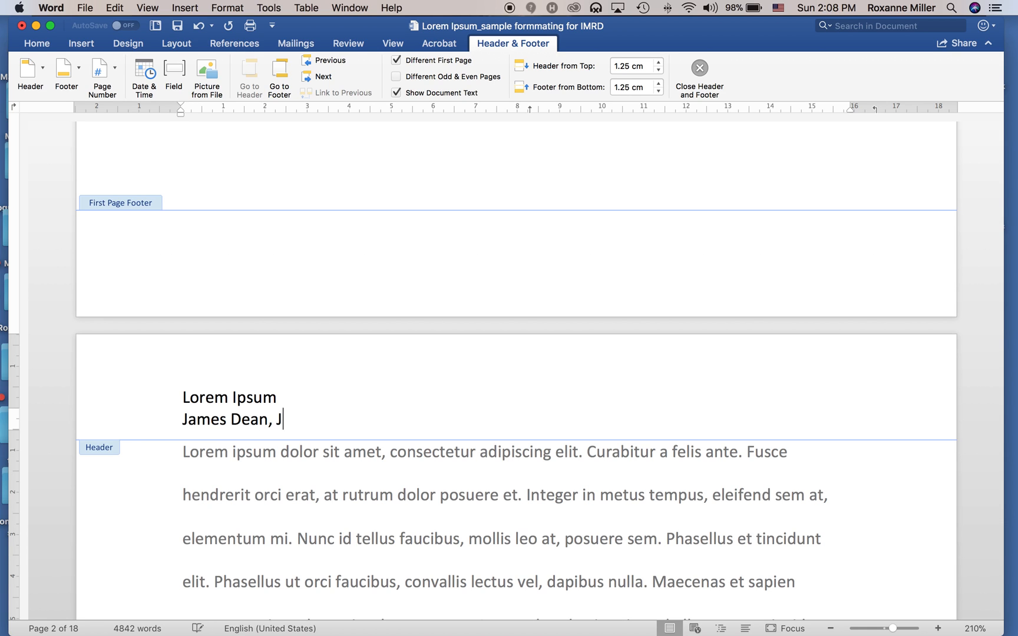
{"action": "type", "text": "ohn Doe, and Sall"}
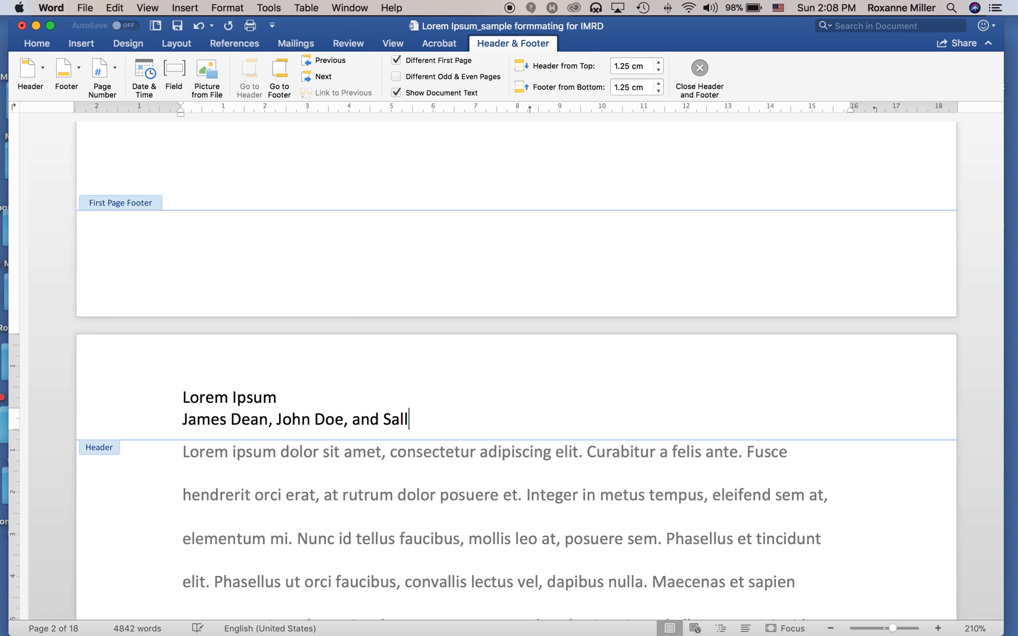
{"action": "type", "text": "y Ride"}
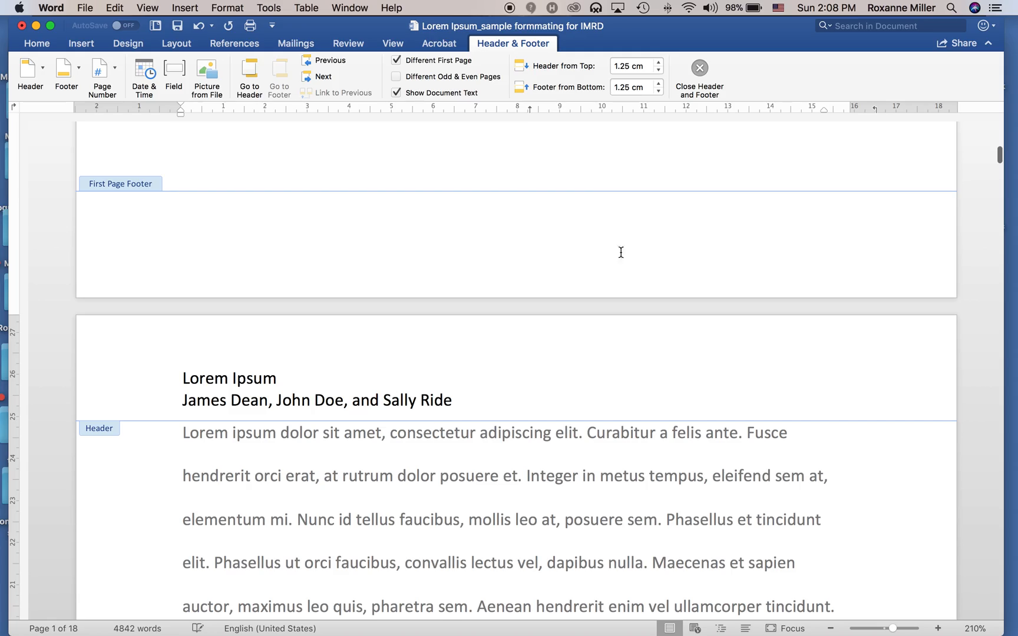
{"action": "scroll", "scroll_direction": "down", "scroll_amount": 3}
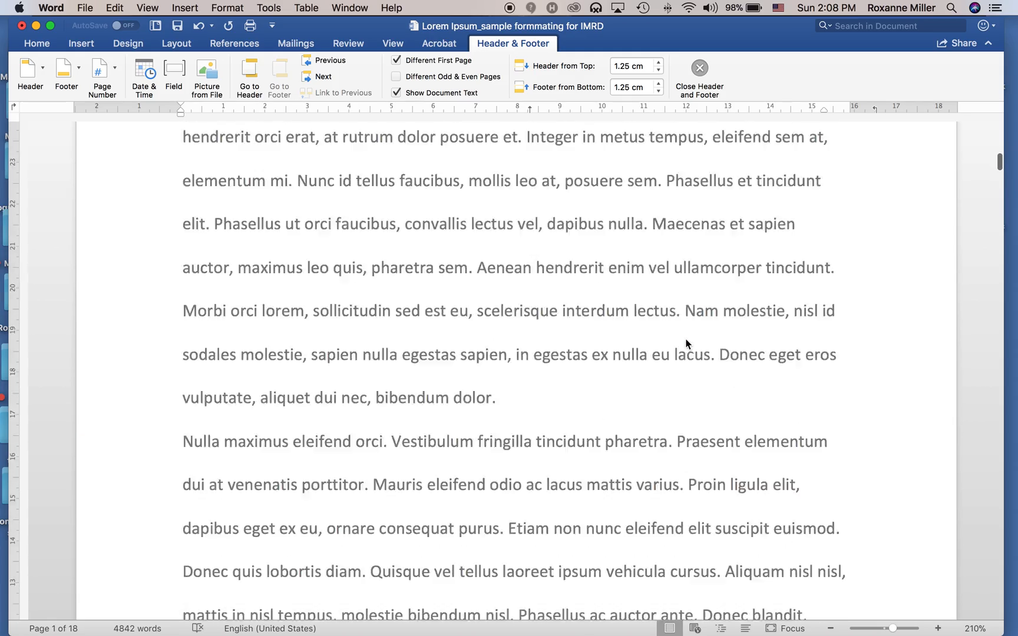
{"action": "scroll", "scroll_direction": "down", "scroll_amount": 3}
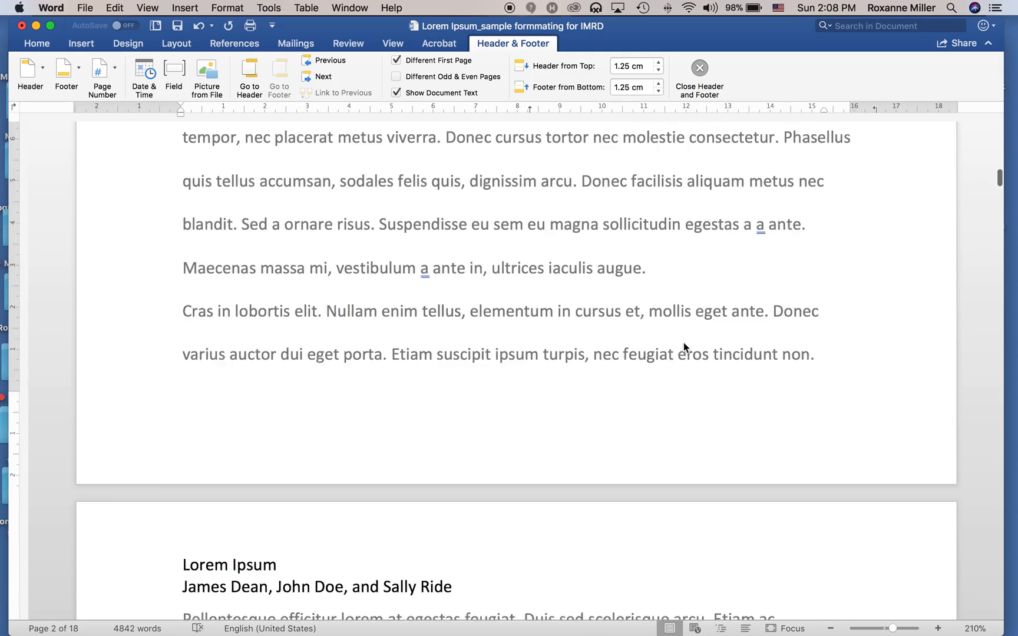
{"action": "scroll", "scroll_direction": "down", "scroll_amount": 3}
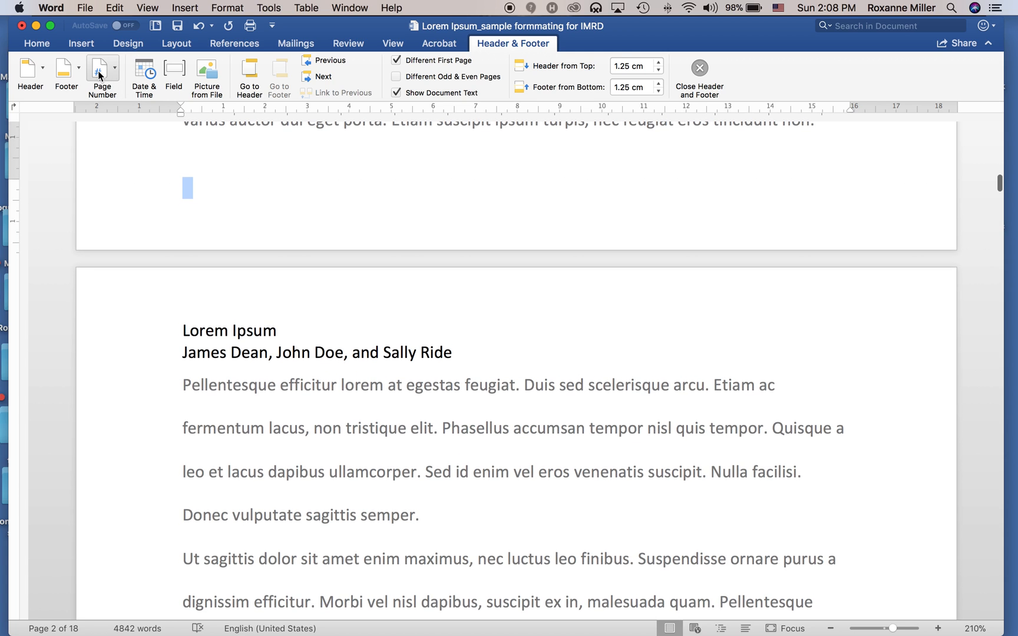
Insert centred bottom-of-page numbers, not shown on the cover page
{"action": "left_click", "coordinate": [103, 72]}
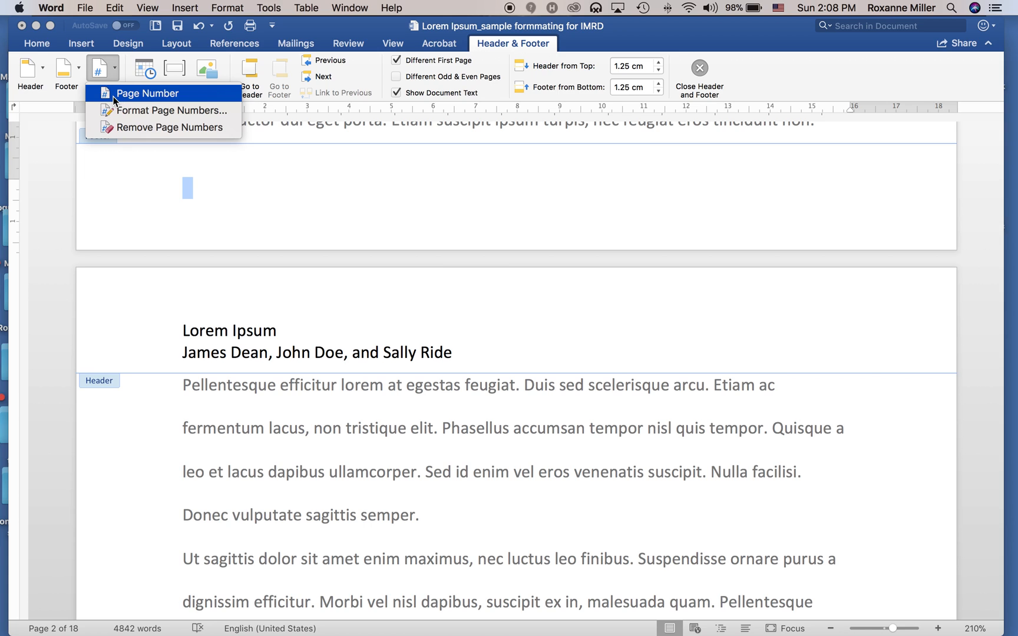
{"action": "left_click", "coordinate": [149, 93]}
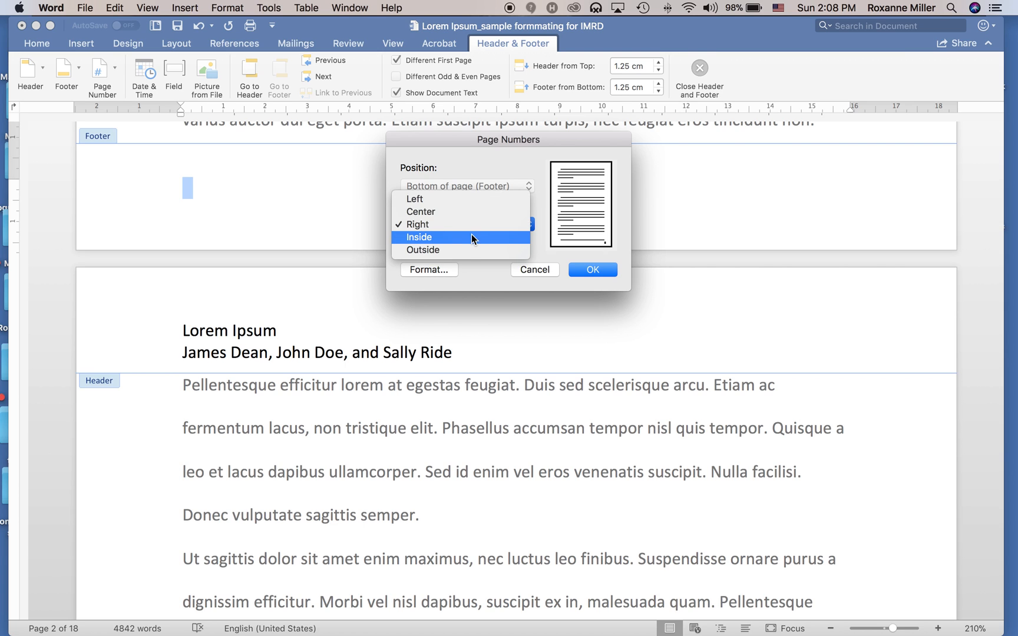
{"action": "mouse_move", "coordinate": [446, 226]}
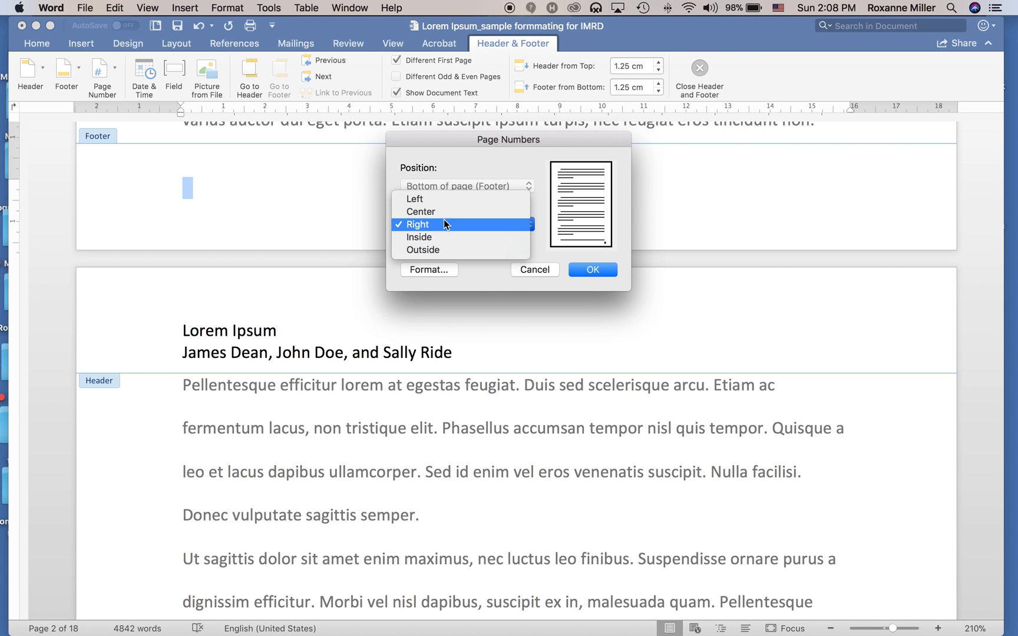
{"action": "mouse_move", "coordinate": [457, 227]}
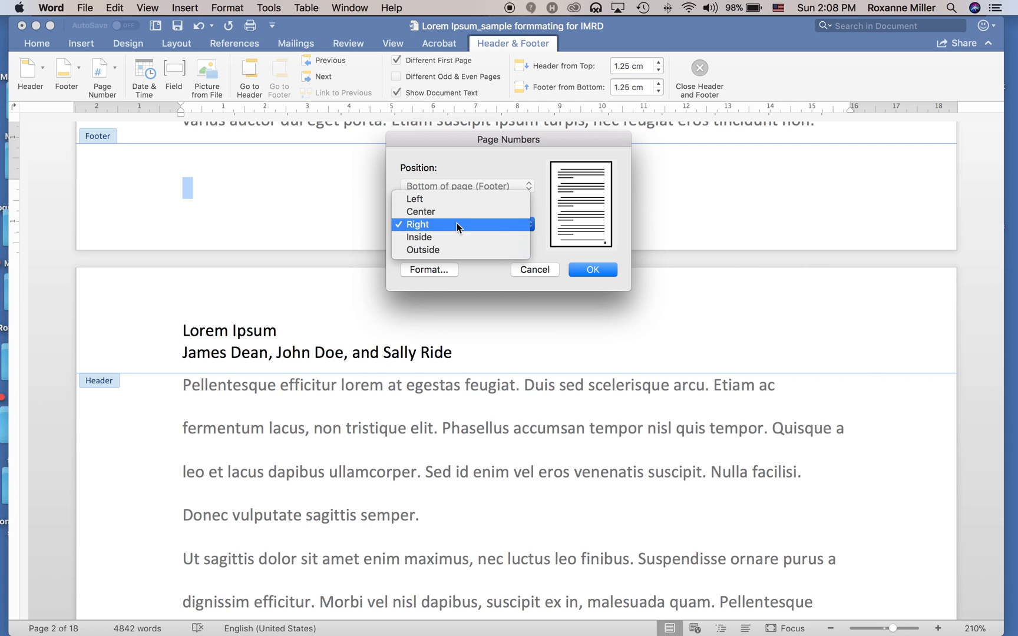
{"action": "left_click", "coordinate": [421, 211]}
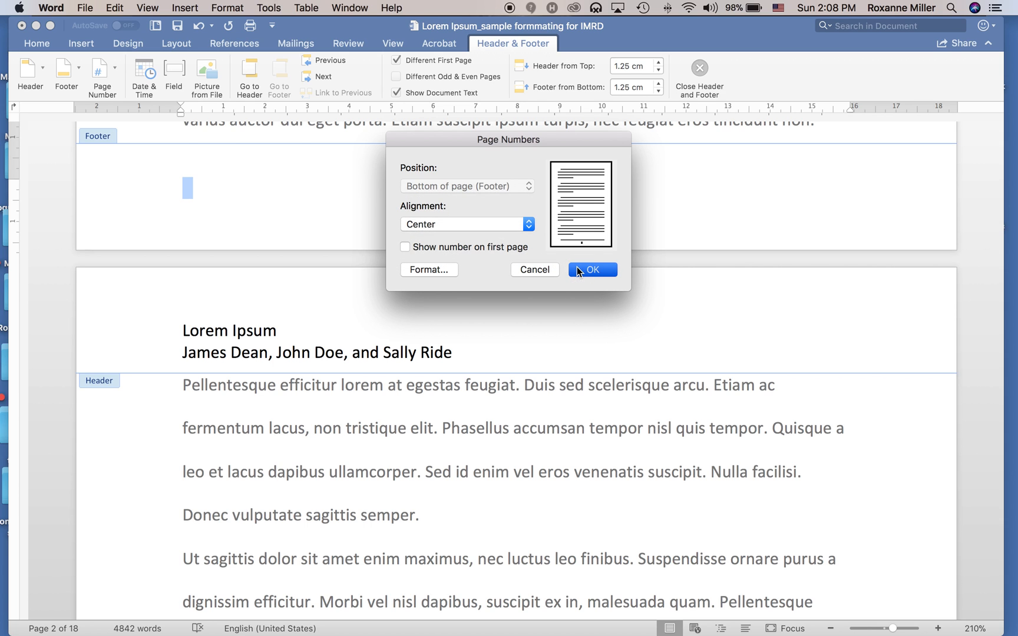
{"action": "left_click", "coordinate": [591, 270]}
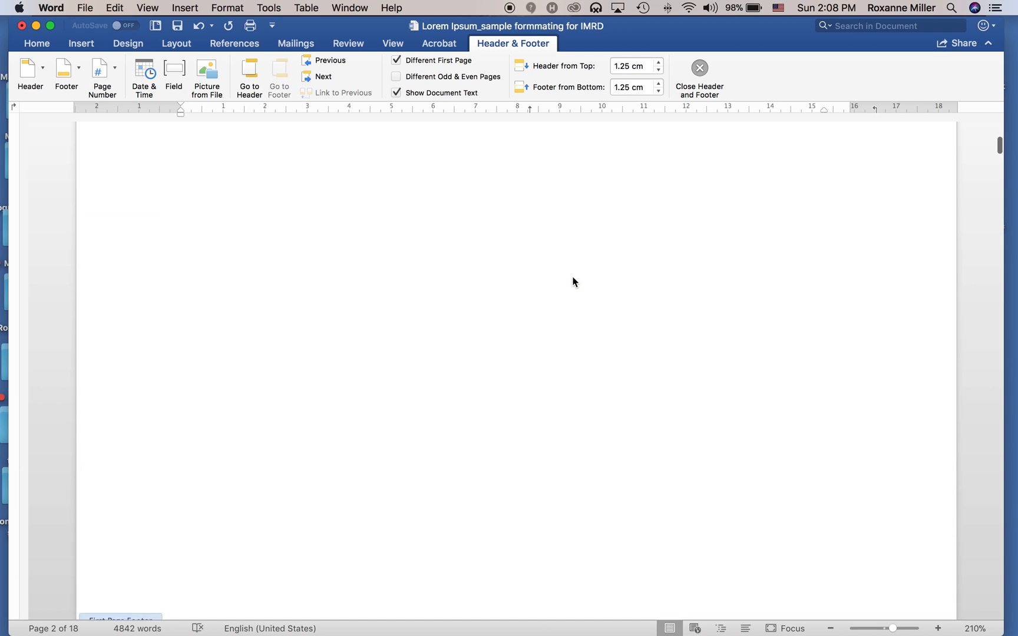
{"action": "scroll", "scroll_direction": "up", "scroll_amount": 3}
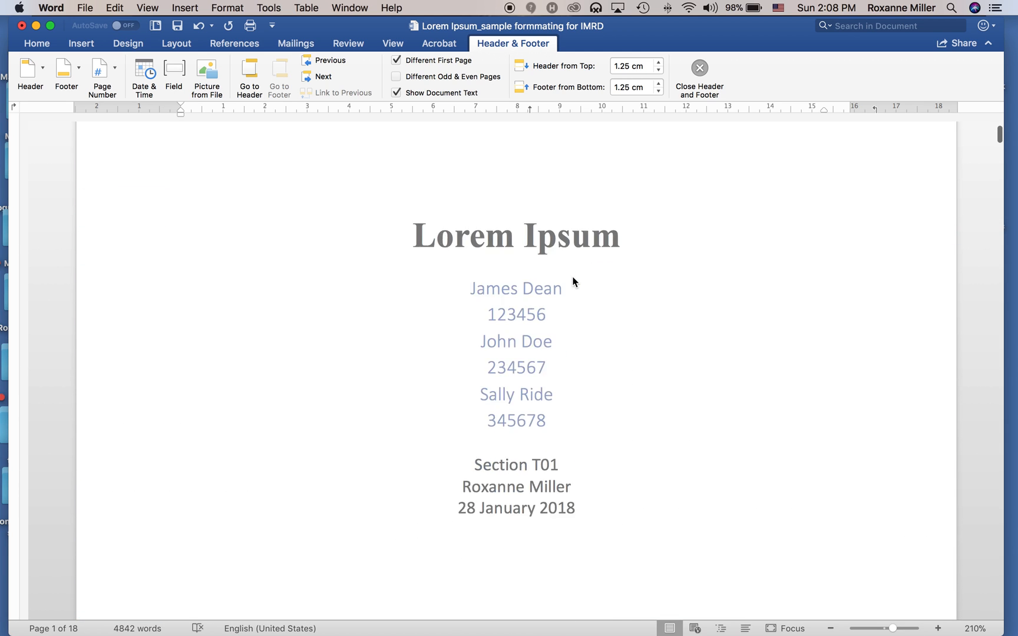
{"action": "scroll", "scroll_direction": "down", "scroll_amount": 3}
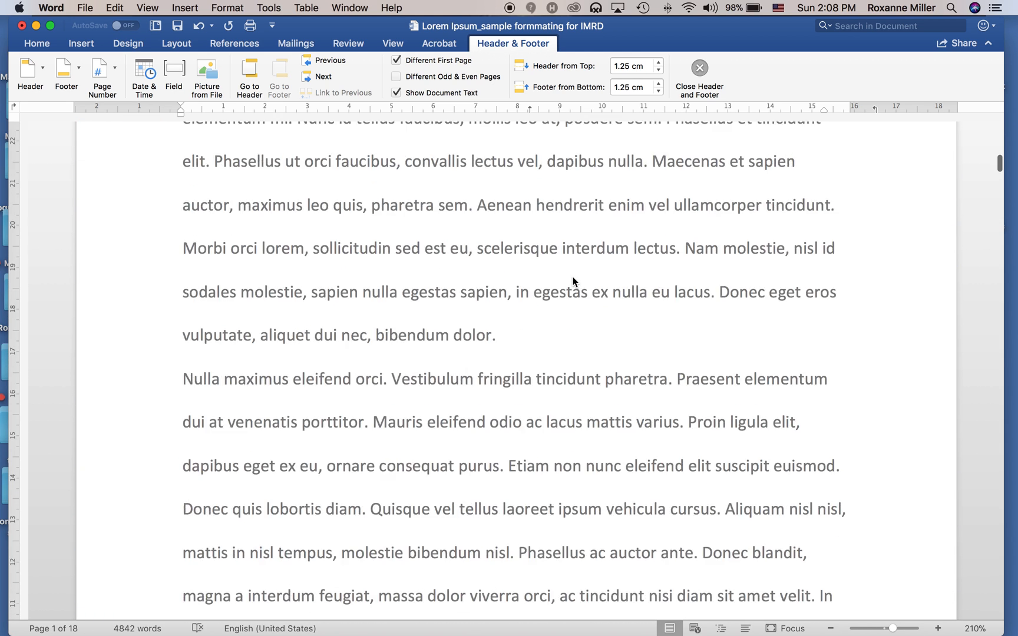
Set page numbering to 1, 2, 3 format starting at 0 in Format Page Numbers
{"action": "left_click", "coordinate": [102, 75]}
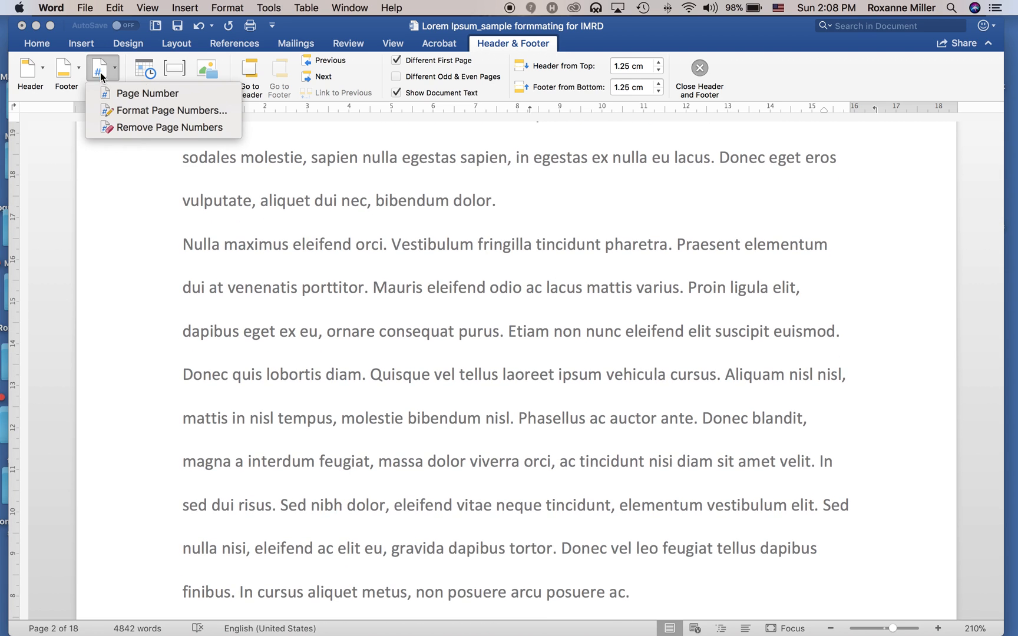
{"action": "left_click", "coordinate": [171, 111]}
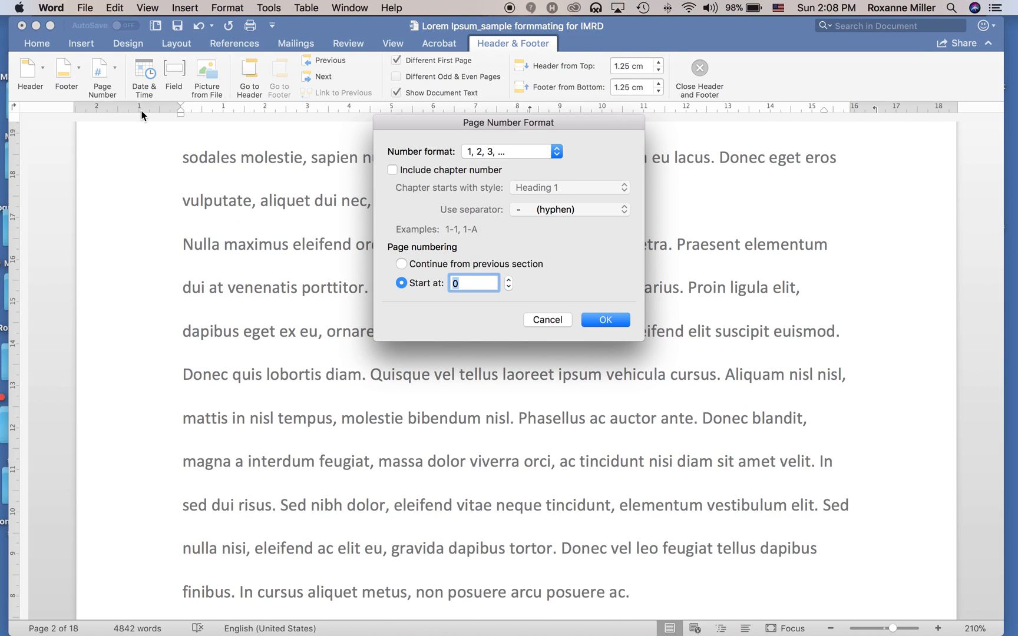
{"action": "mouse_move", "coordinate": [399, 291]}
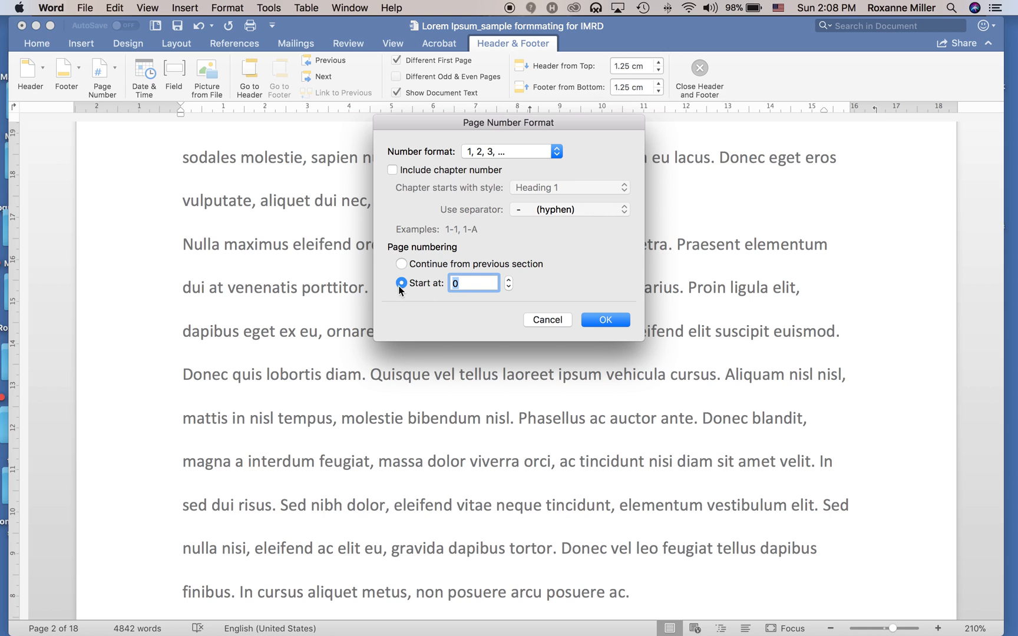
{"action": "mouse_move", "coordinate": [603, 319]}
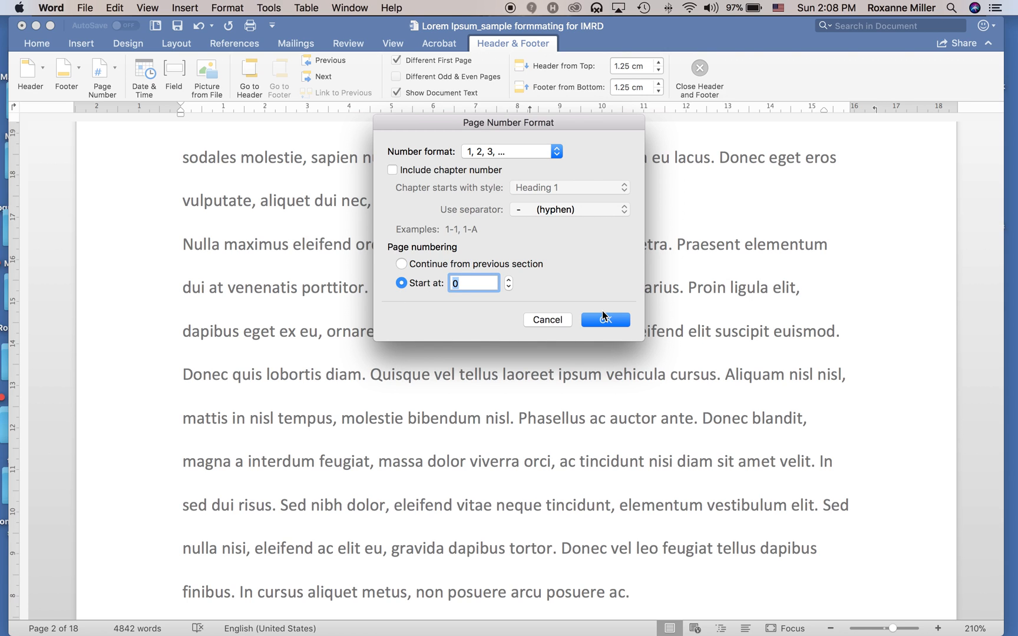